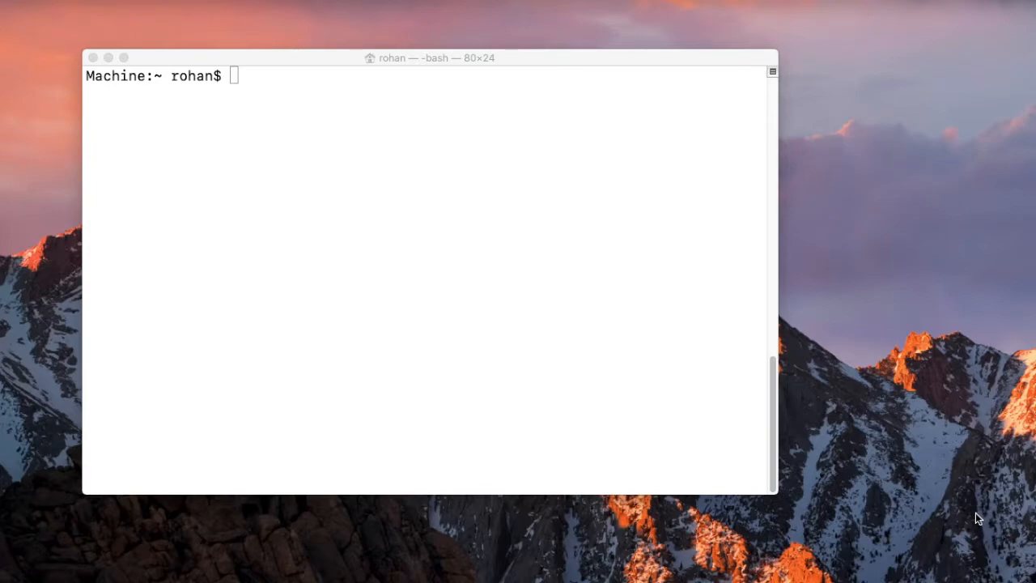
{"action": "mouse_move", "coordinate": [672, 334]}
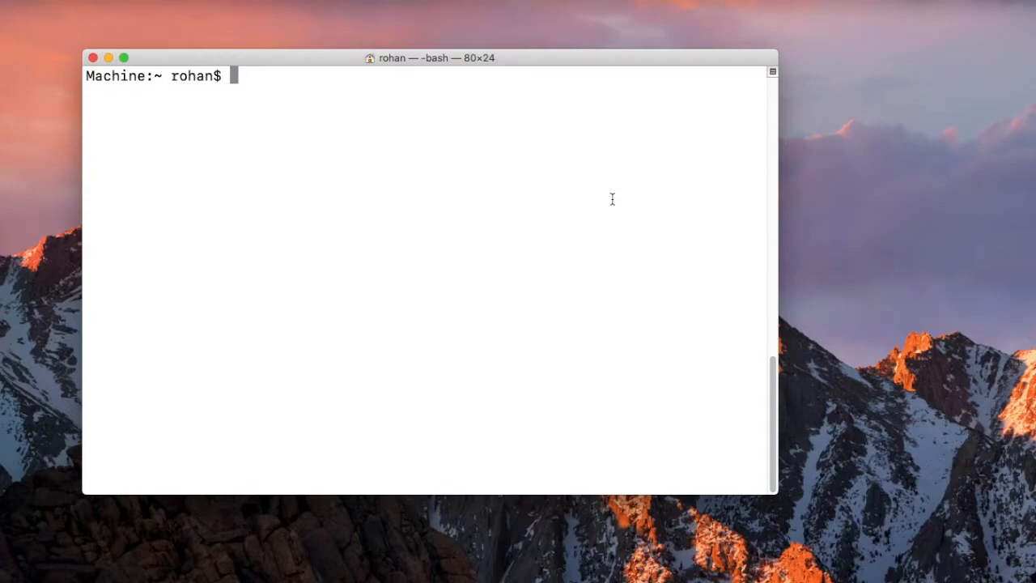
- Run 'open -e .bash_profile' in Terminal to edit the profile in TextEdit
{"action": "type", "text": "open"}
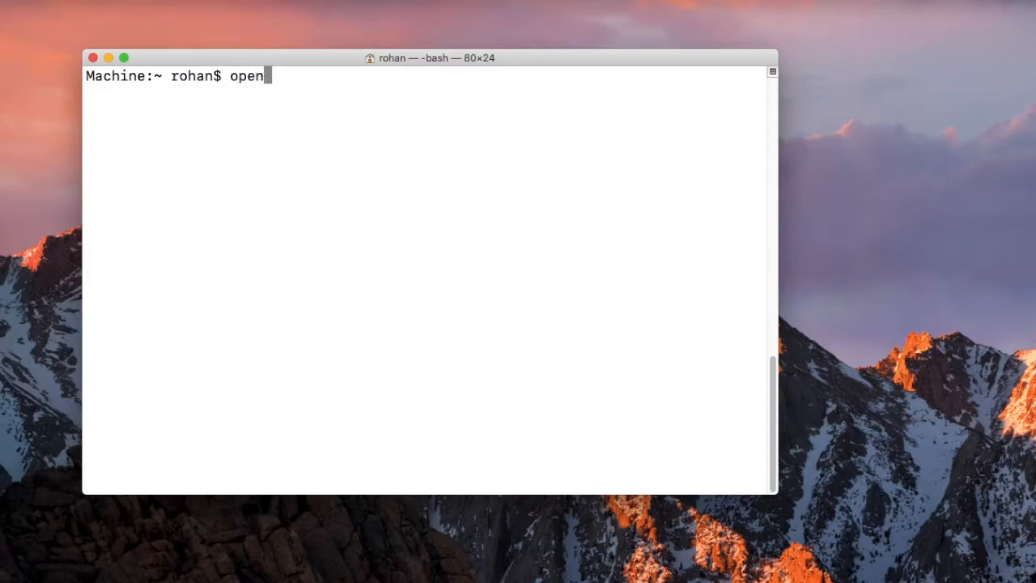
{"action": "type", "text": "-e"}
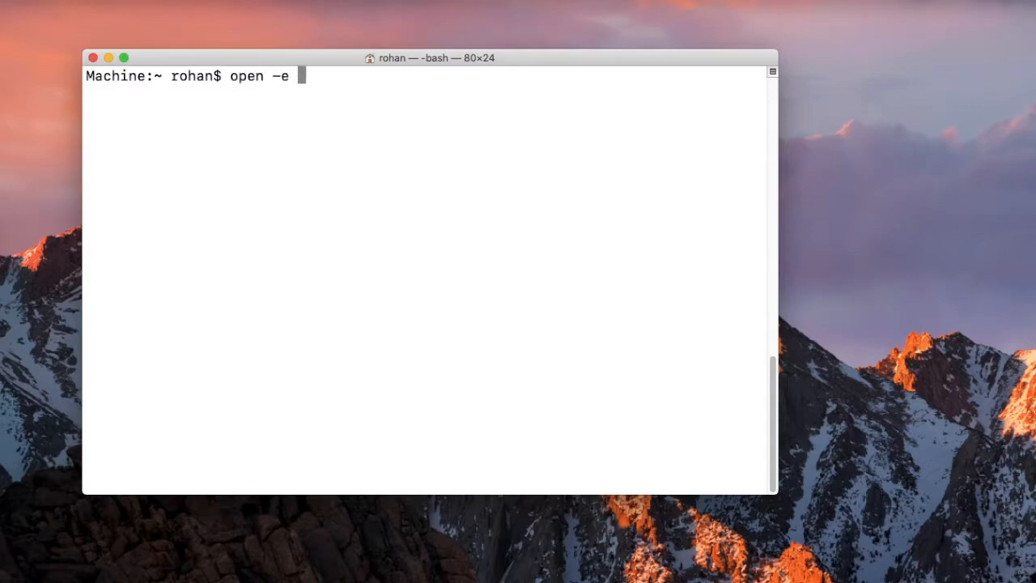
{"action": "type", "text": ".bash_profile"}
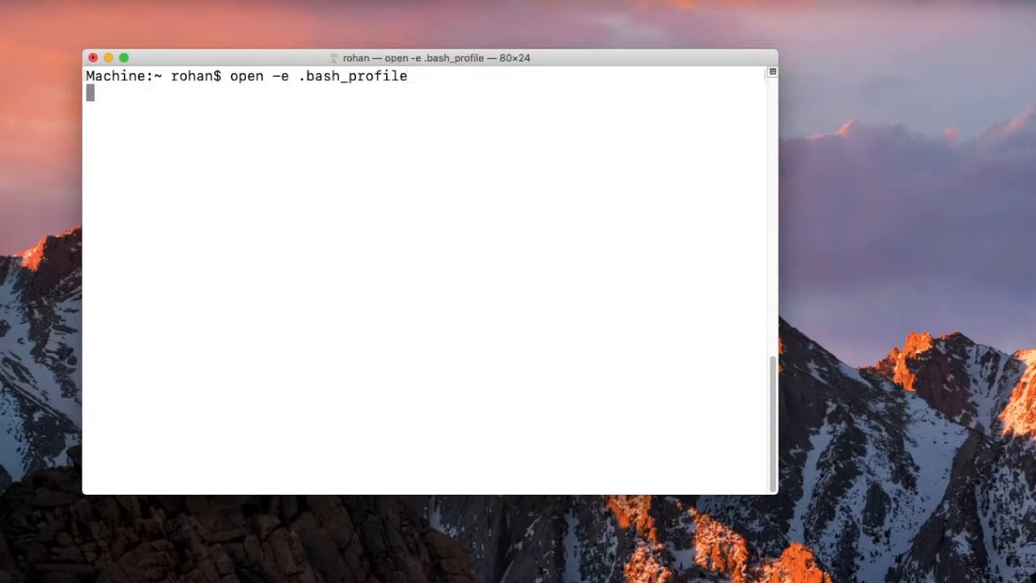
{"action": "key", "text": "Return"}
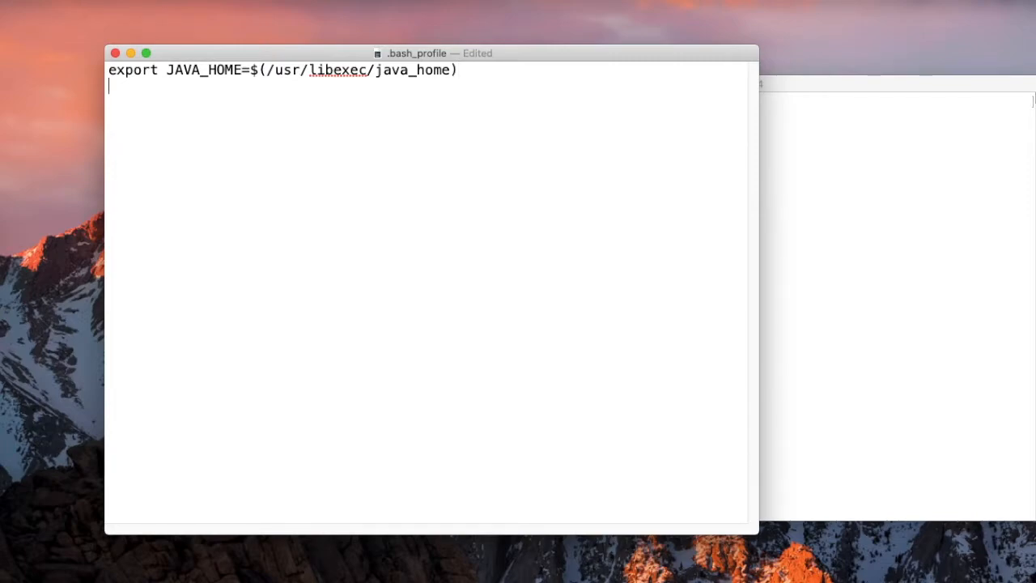
- Add 'export ANDROID_HOME=/users/rohan/Documents/Setups/android-sdk' to the profile
{"action": "type", "text": "e"}
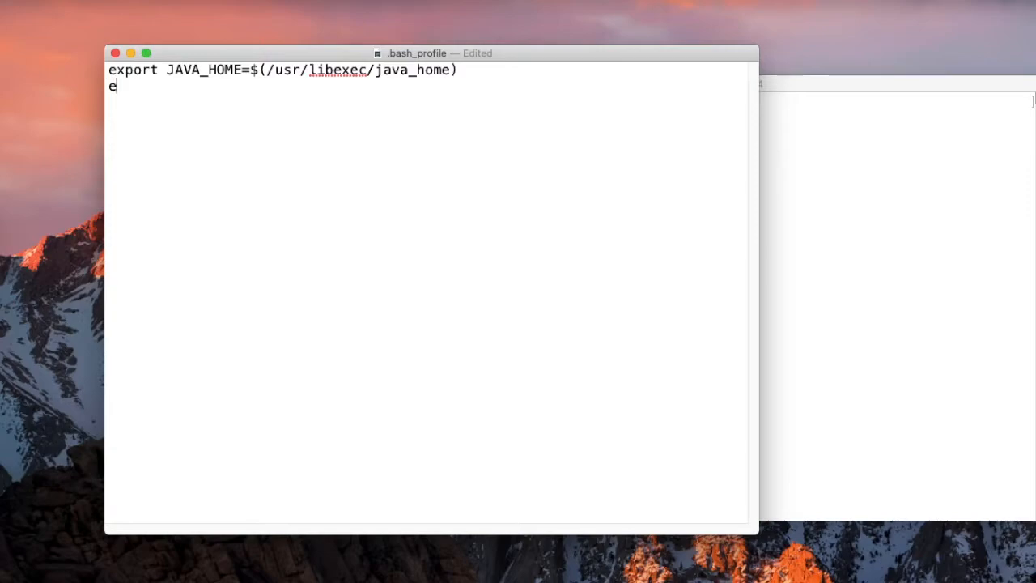
{"action": "type", "text": "xport"}
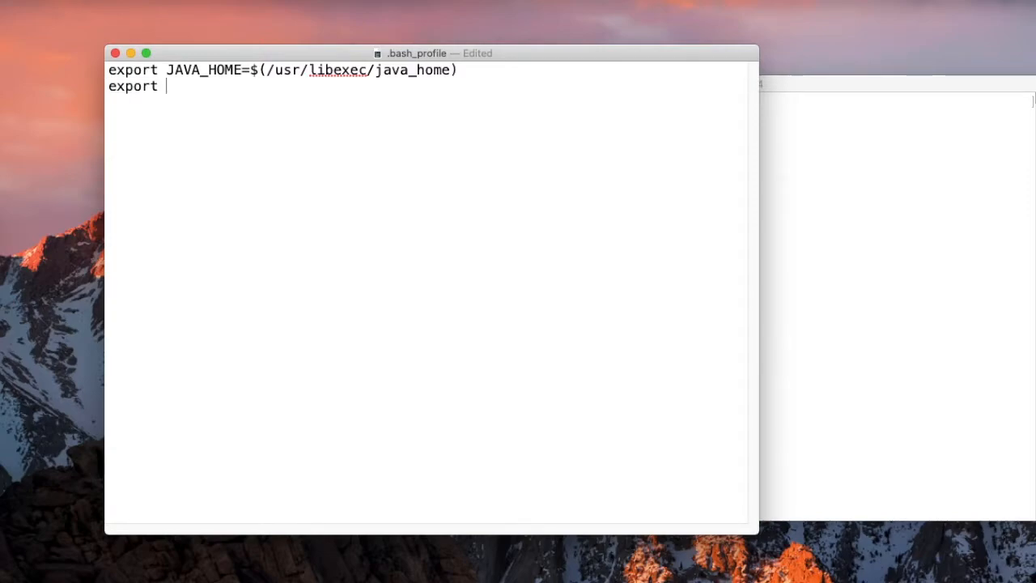
{"action": "type", "text": "AN"}
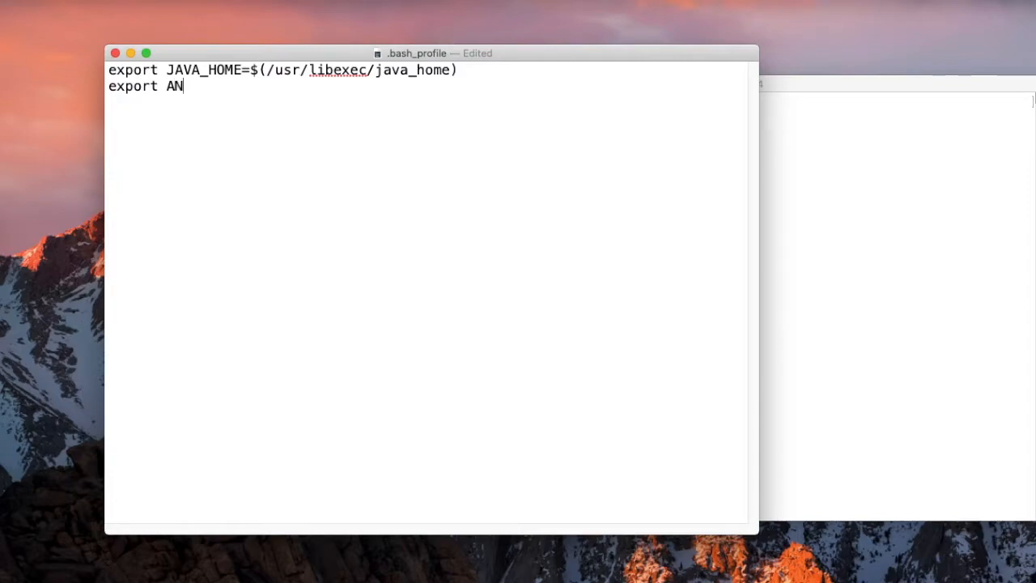
{"action": "type", "text": "DROID_"}
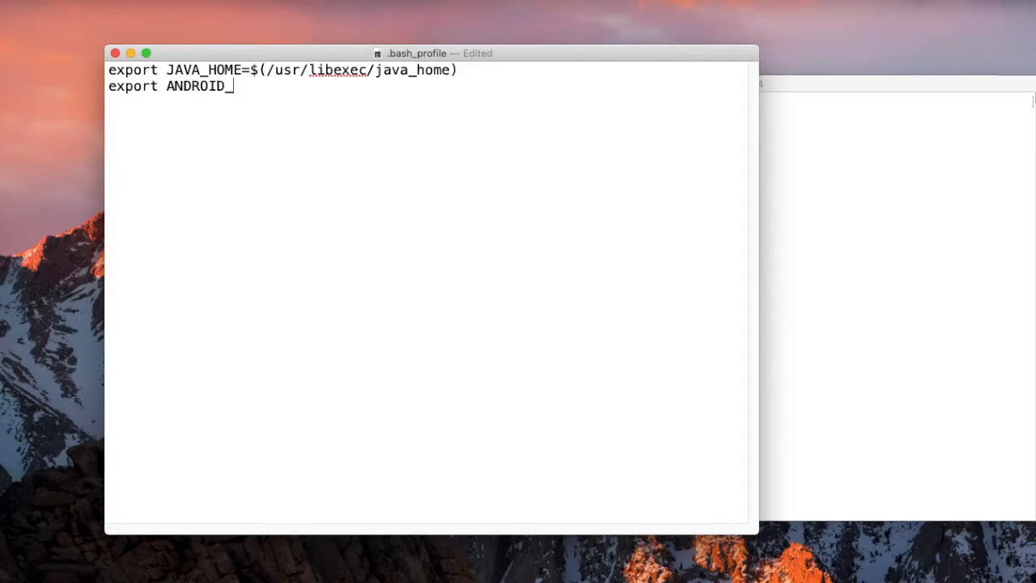
{"action": "type", "text": "HOME"}
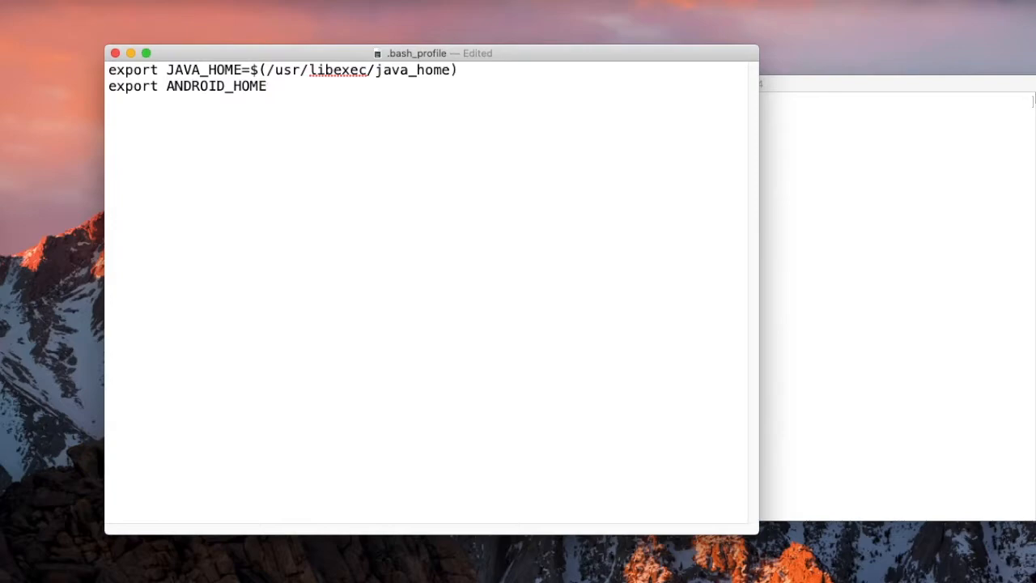
{"action": "type", "text": "="}
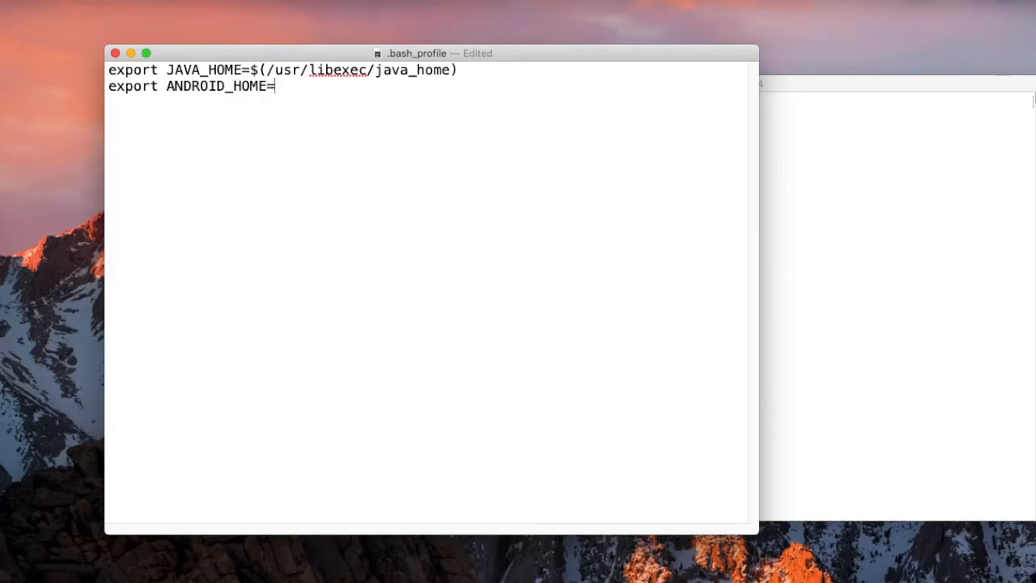
{"action": "type", "text": "/u"}
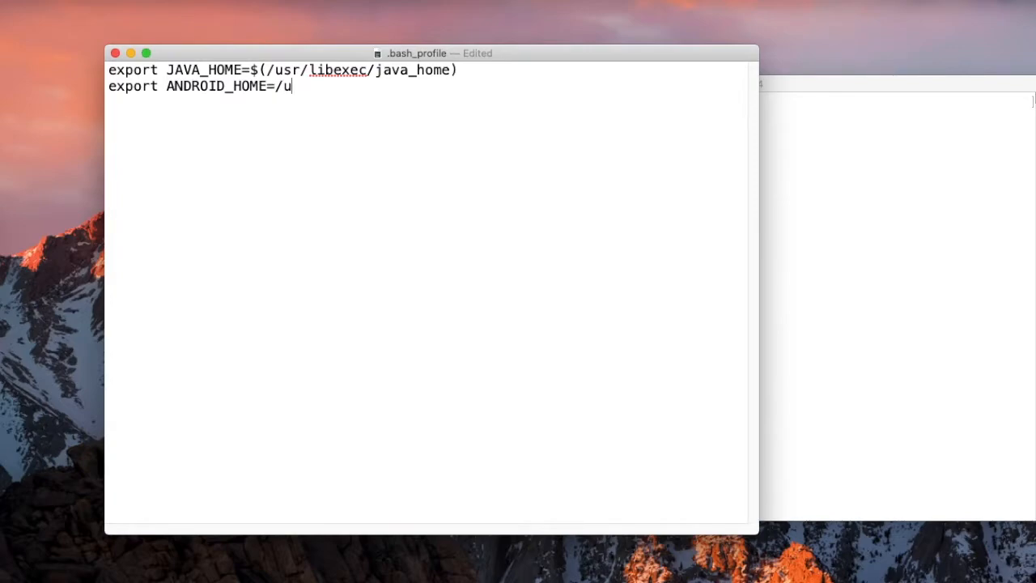
{"action": "type", "text": "sers"}
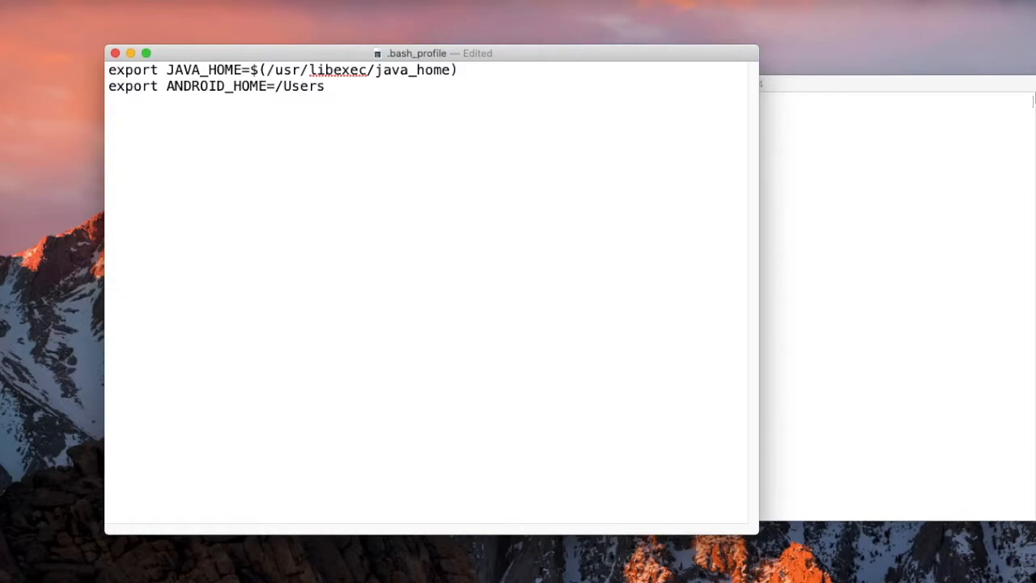
{"action": "type", "text": "/rohan/Docu"}
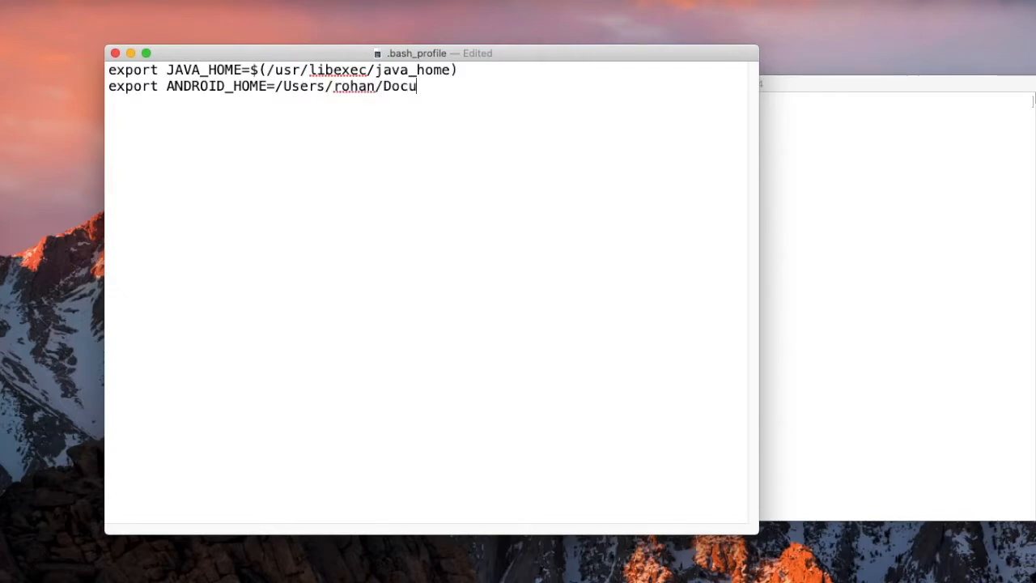
{"action": "type", "text": "ments/Setups"}
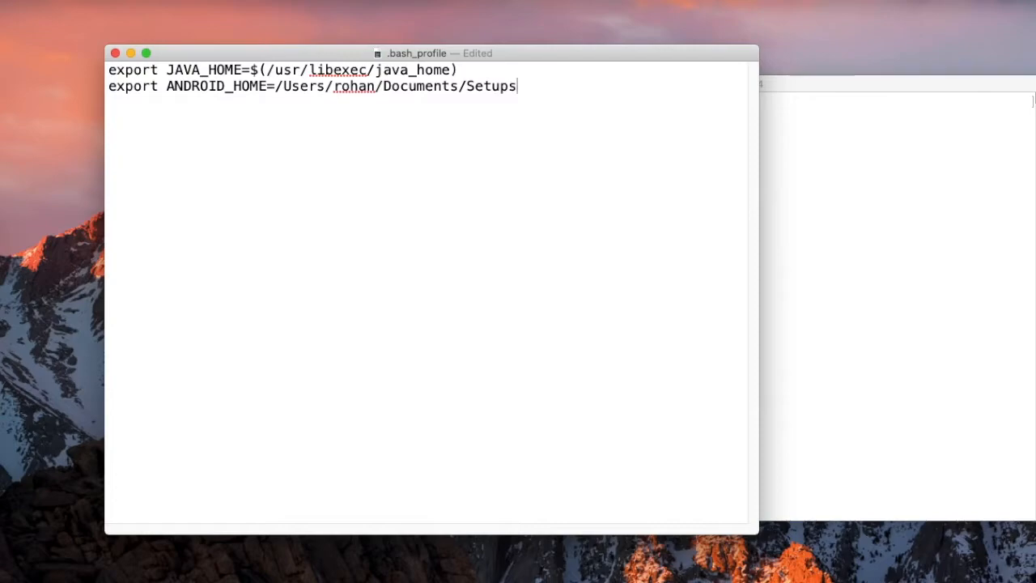
{"action": "type", "text": "/android-sdk"}
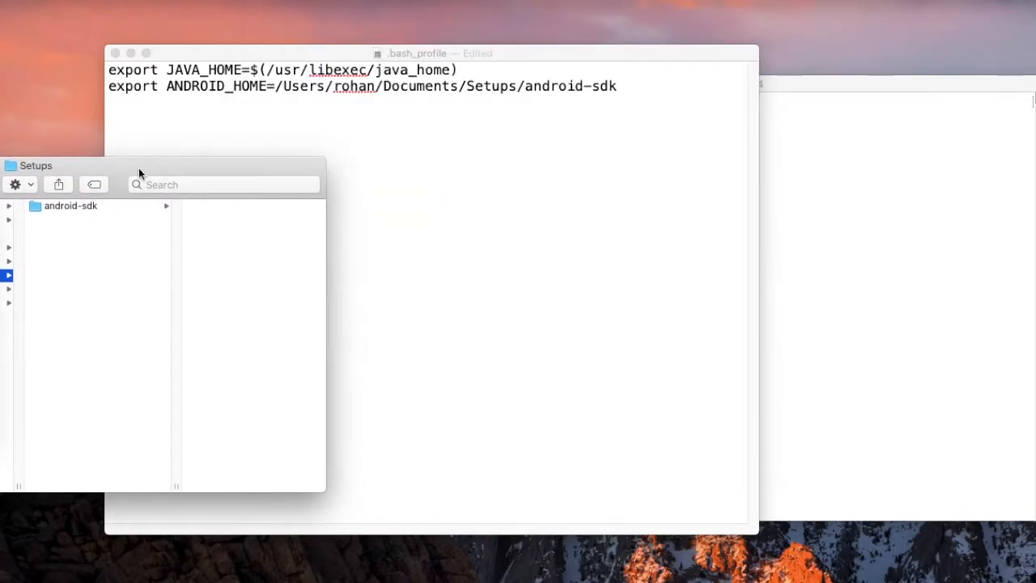
- Confirm android-sdk's location via Get Info and browse its tools folder in Finder
{"action": "right_click", "coordinate": [70, 206]}
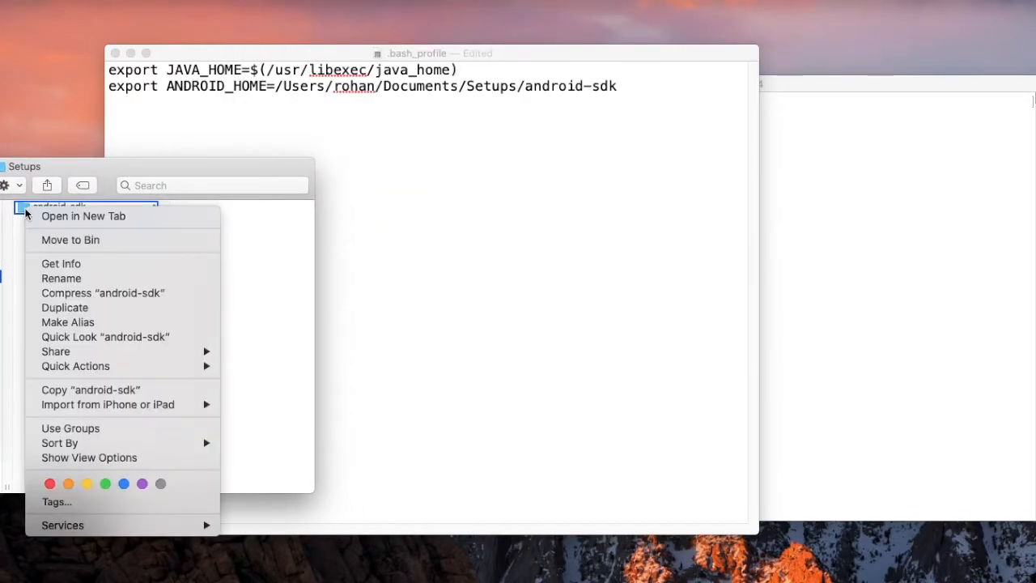
{"action": "left_click", "coordinate": [61, 263]}
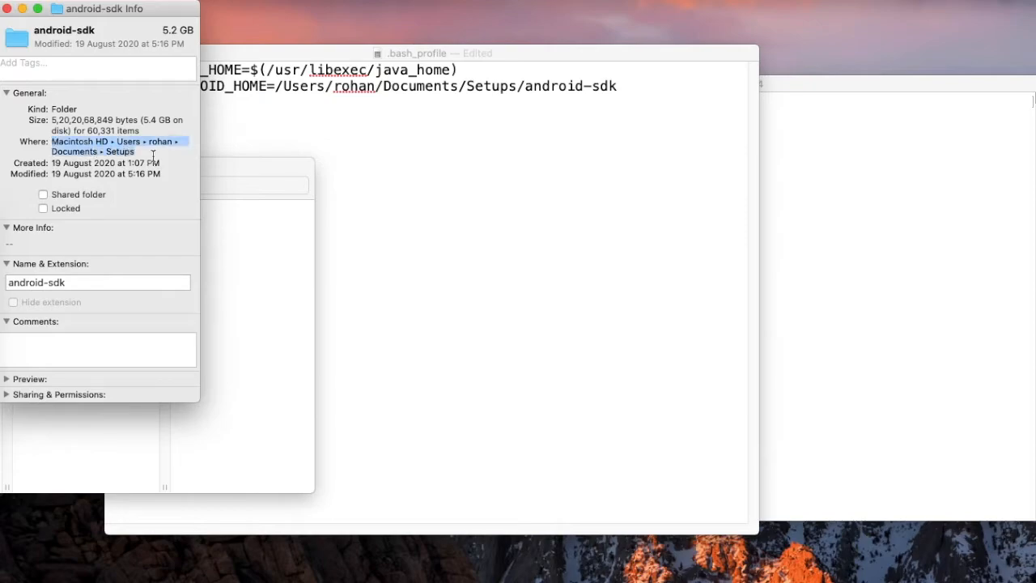
{"action": "mouse_move", "coordinate": [717, 192]}
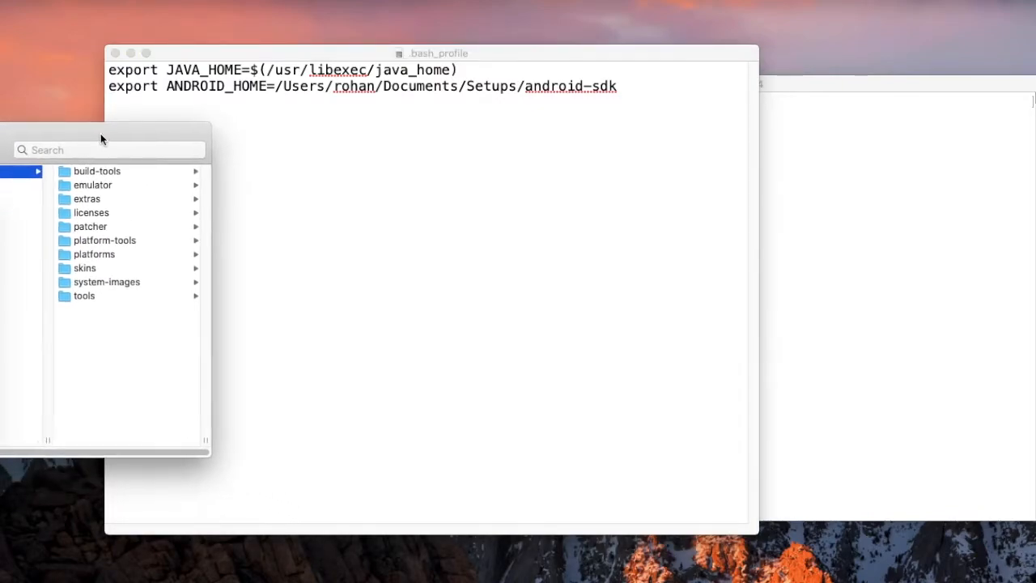
{"action": "left_click", "coordinate": [104, 240]}
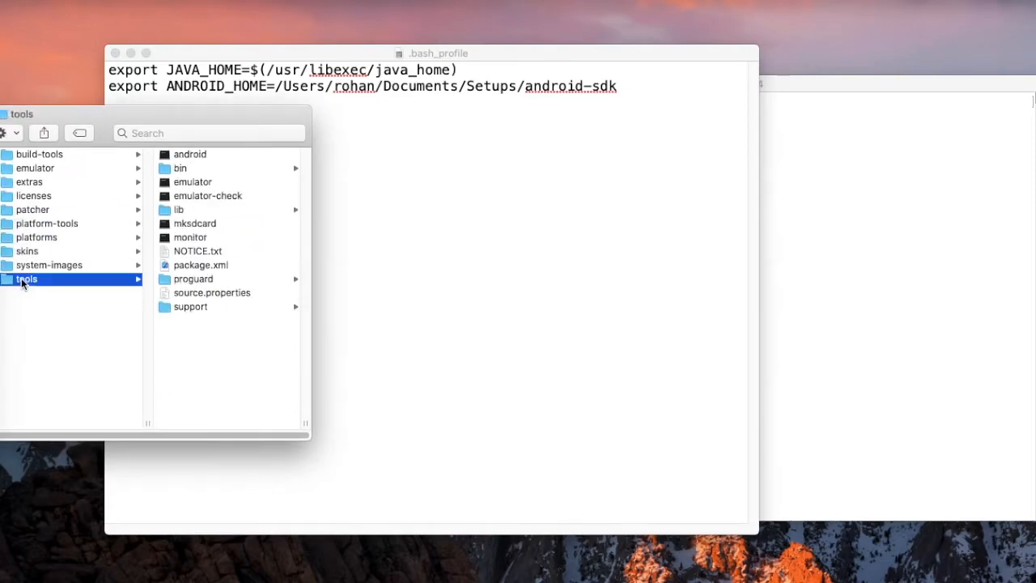
{"action": "type", "text": "e"}
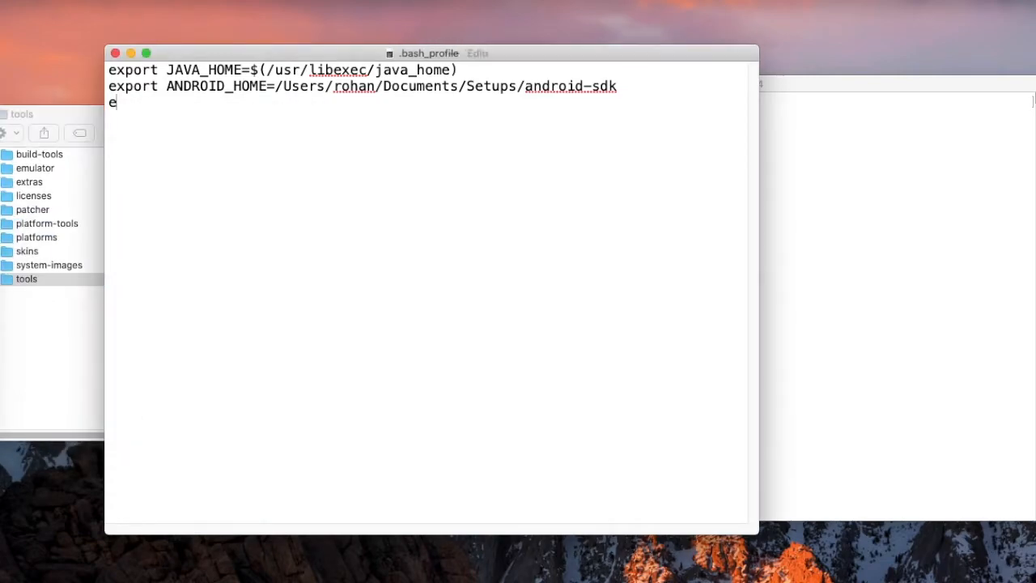
- Type a third line 'export PATH = $PATH:' in the profile
{"action": "type", "text": "xport"}
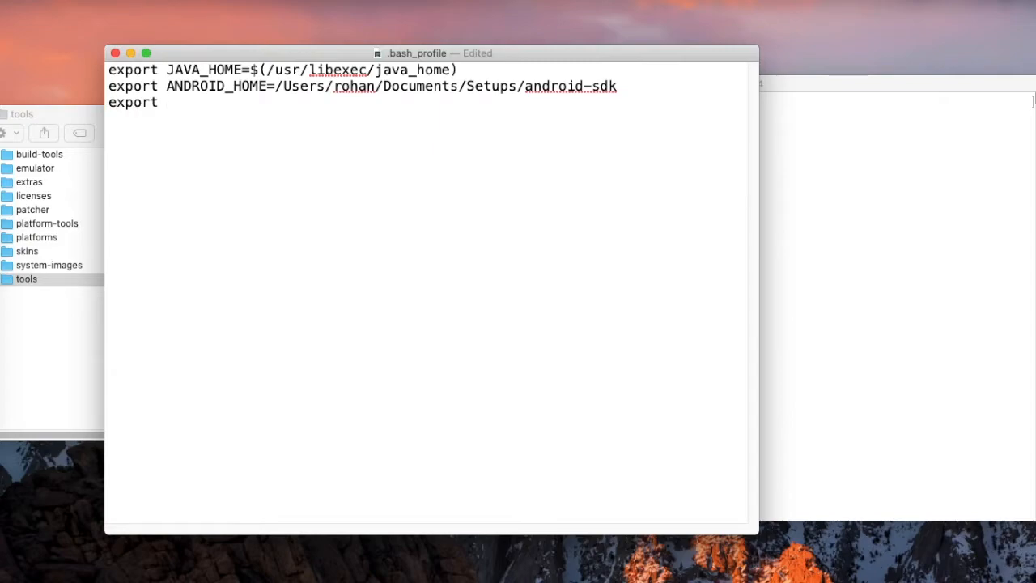
{"action": "type", "text": "PATH"}
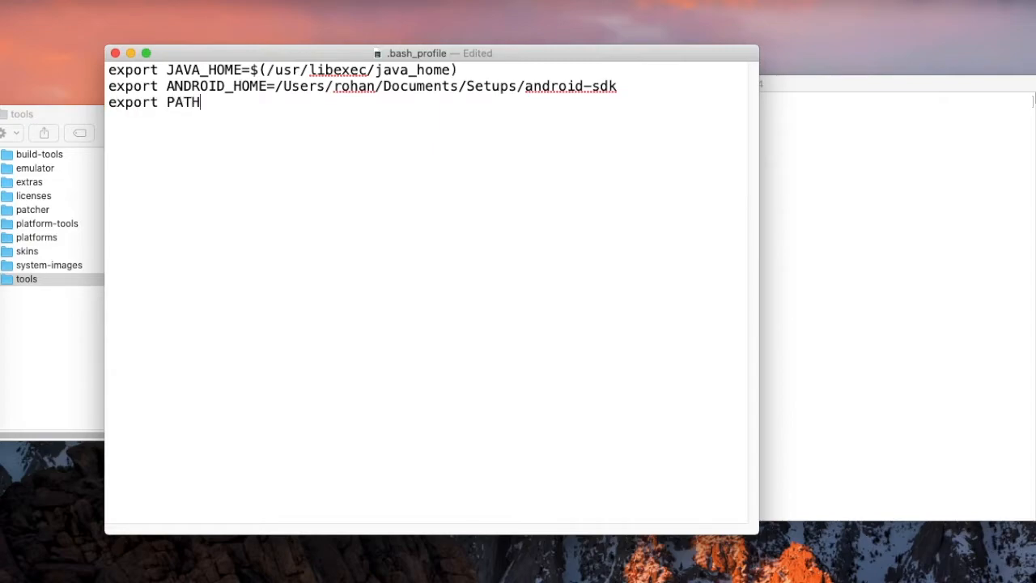
{"action": "type", "text": "= $"}
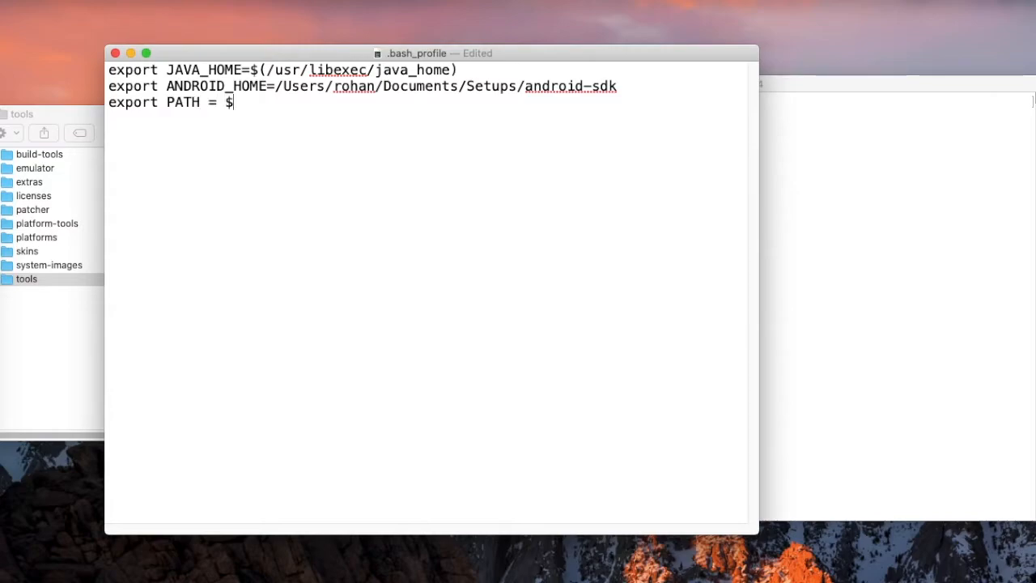
{"action": "type", "text": "PATH"}
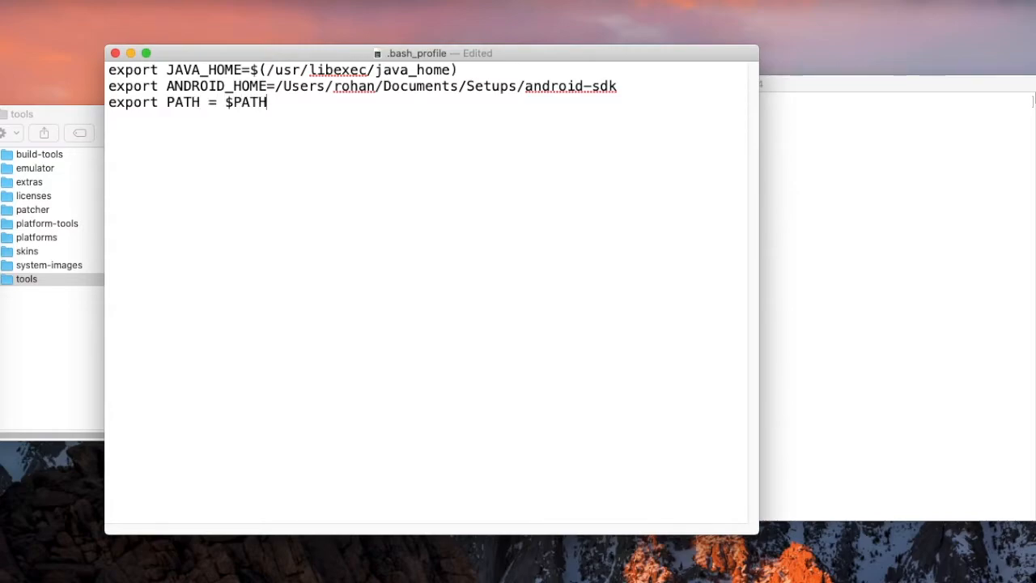
{"action": "type", "text": ":"}
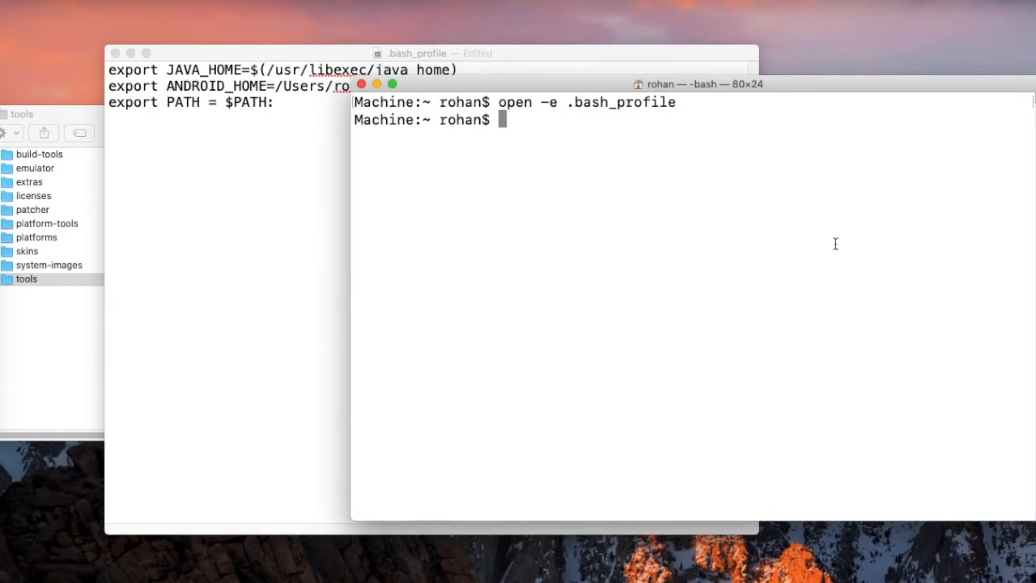
- Run echo $PATH in Terminal to see the current search path
{"action": "type", "text": "echo"}
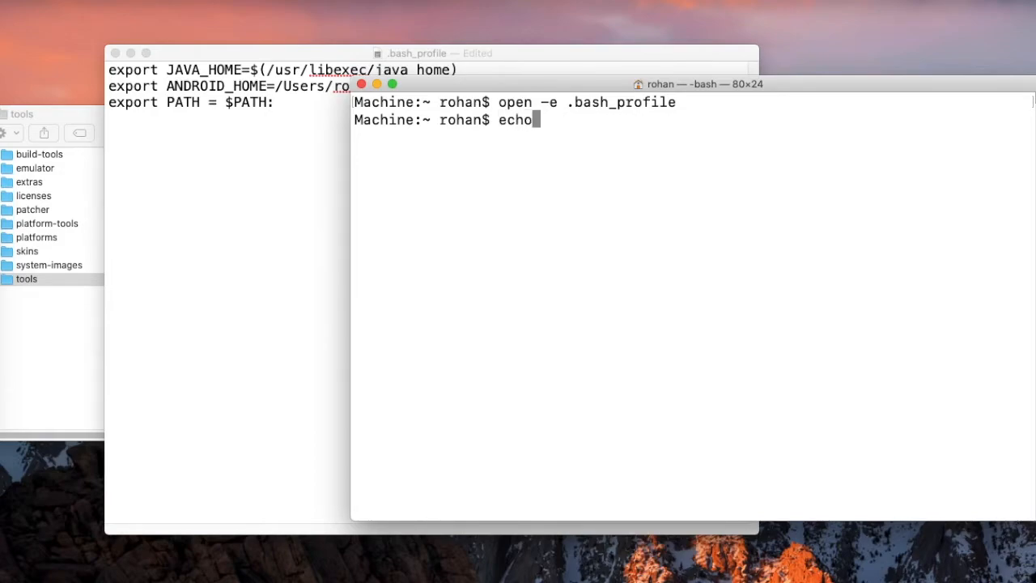
{"action": "type", "text": "$PATH"}
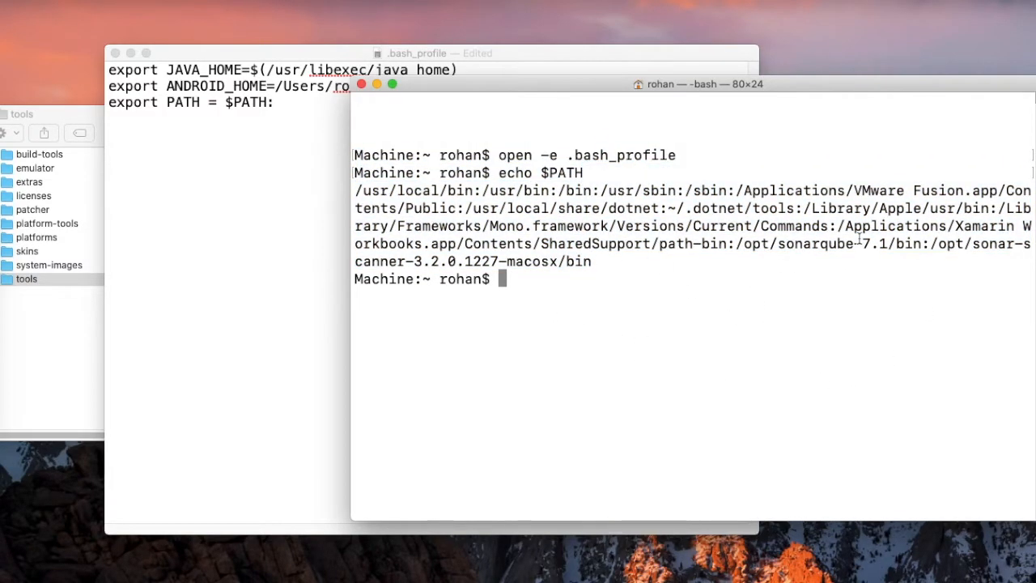
{"action": "mouse_move", "coordinate": [662, 268]}
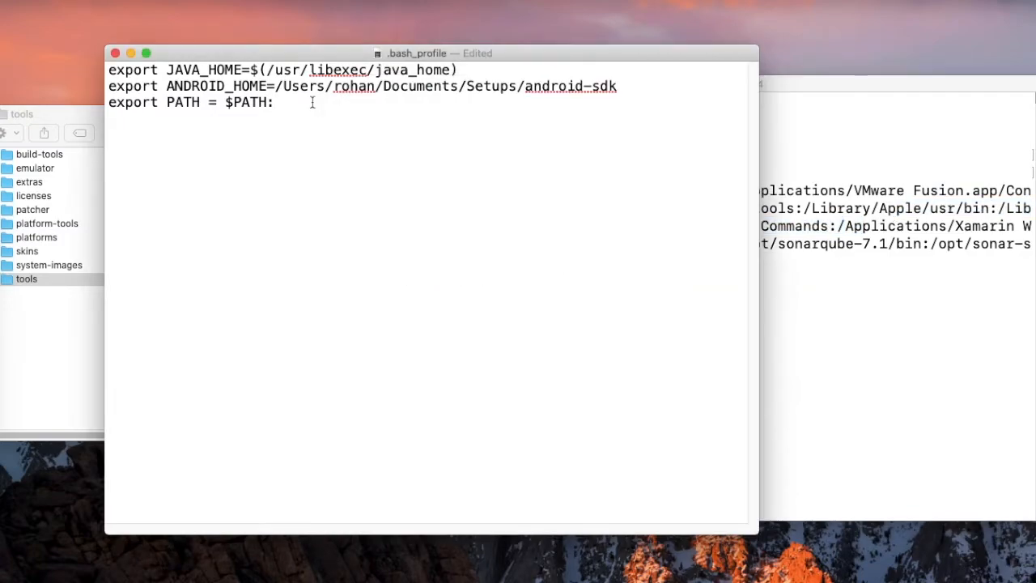
- Complete the first PATH export with $ANDROID_HOME/platform-tools
{"action": "type", "text": "$"}
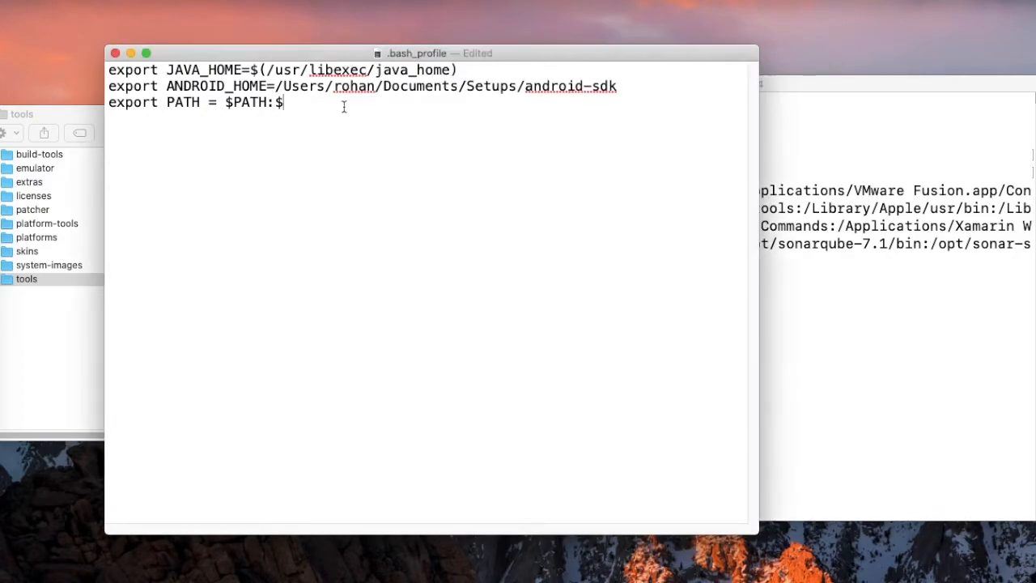
{"action": "type", "text": "ANDROID"}
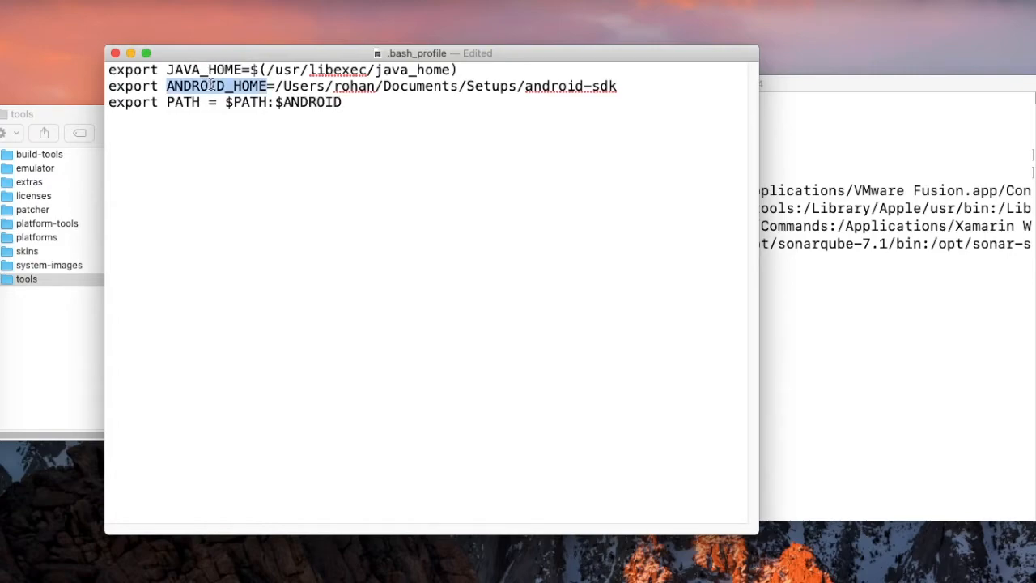
{"action": "type", "text": "_HO"}
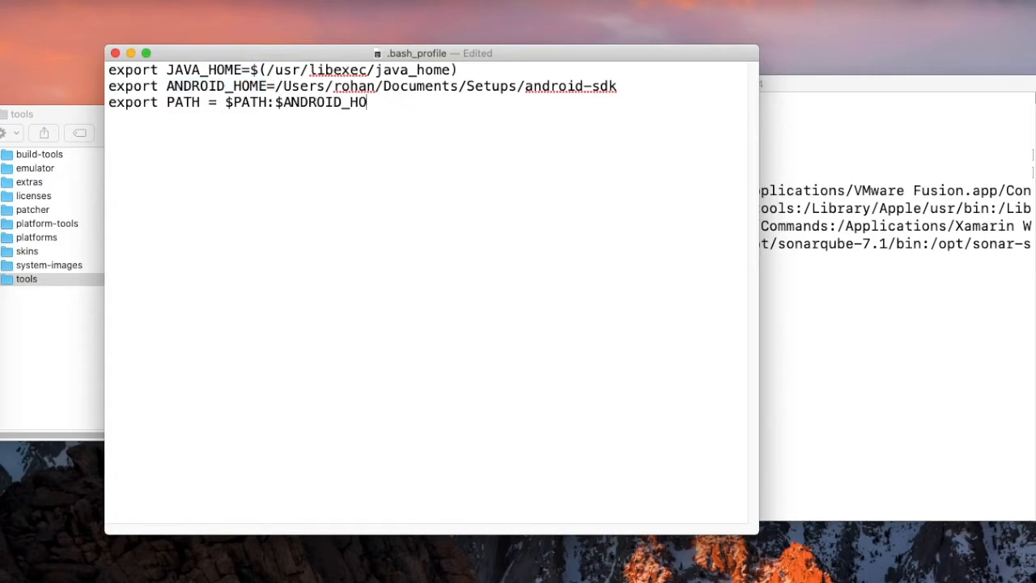
{"action": "type", "text": "ME/"}
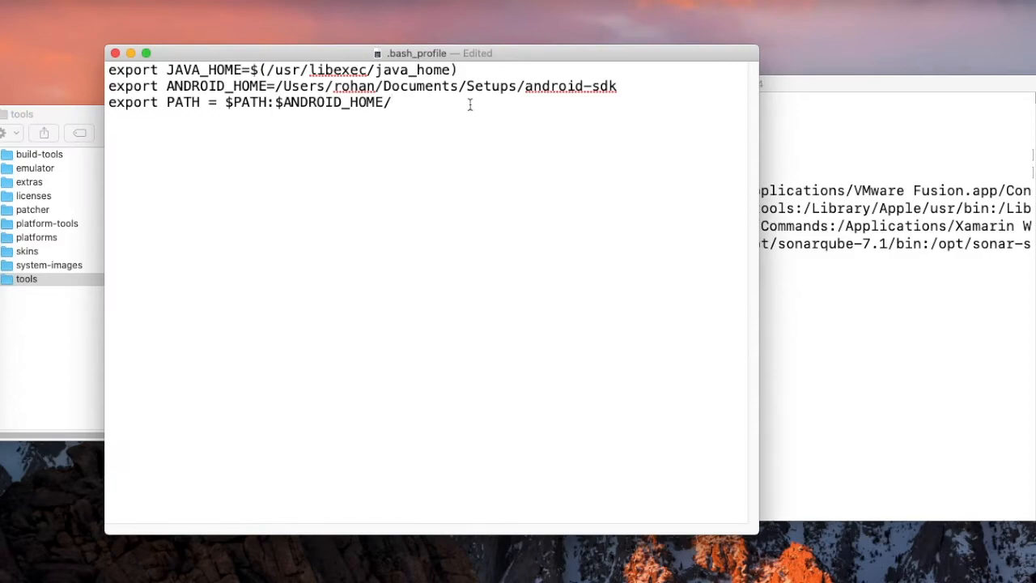
{"action": "type", "text": "platform-tools"}
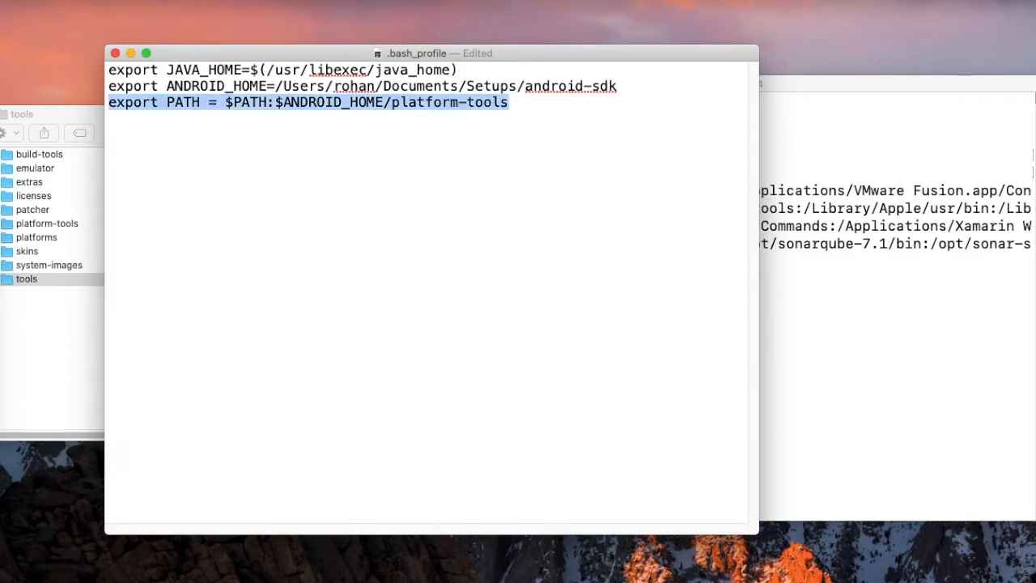
- Add PATH exports for $ANDROID_HOME/tools and tools/bin, then save the profile
{"action": "type", "text": "export PATH = $PATH:$ANDROID_HOME/platform-tools"}
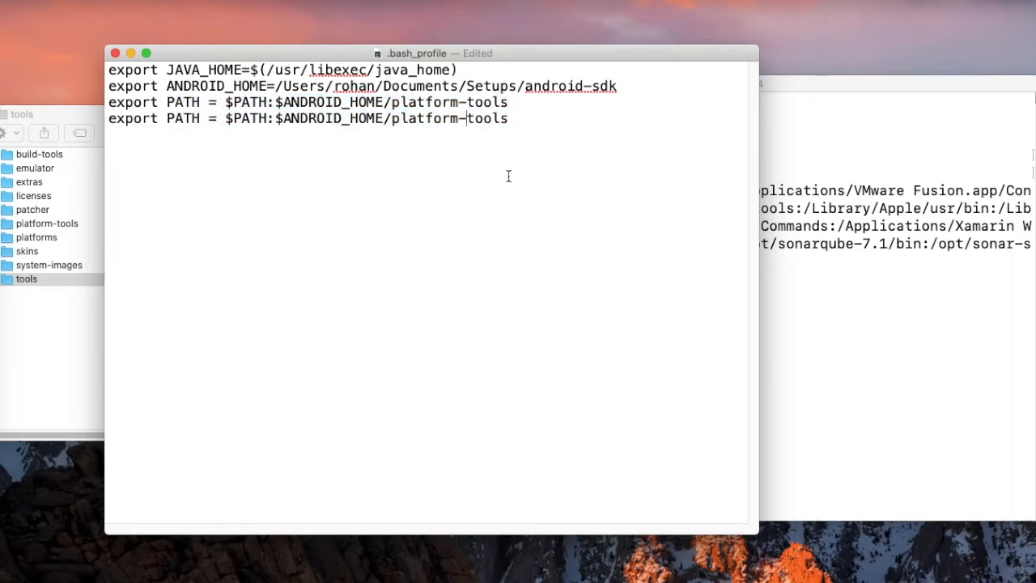
{"action": "key", "text": "Backspace"}
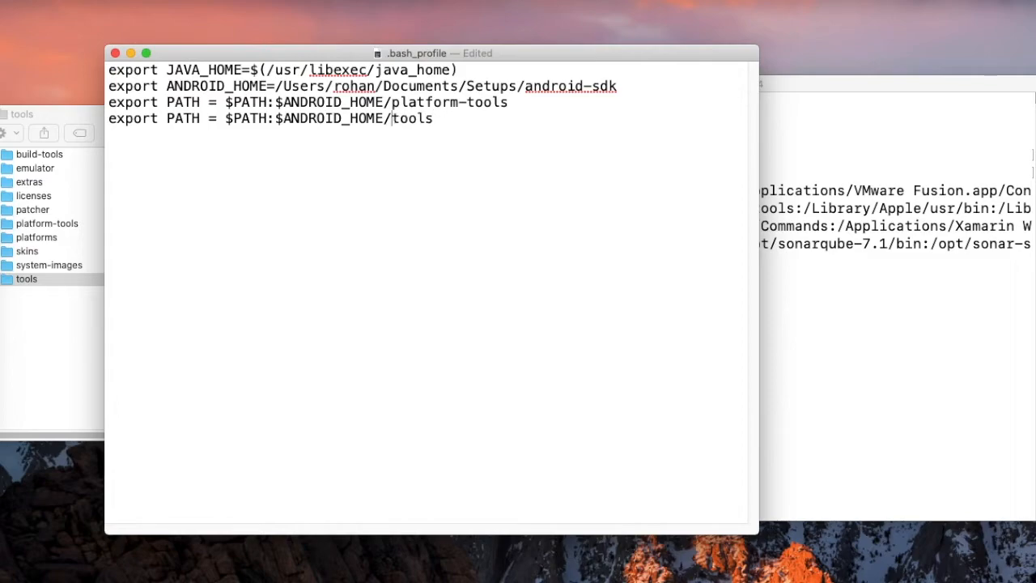
{"action": "left_click", "coordinate": [26, 279]}
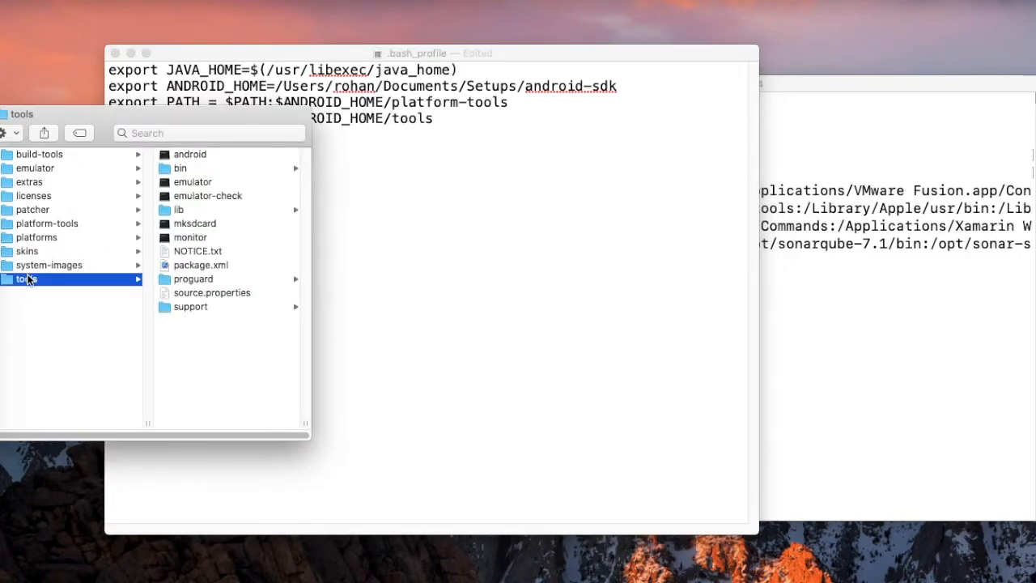
{"action": "left_click", "coordinate": [47, 223]}
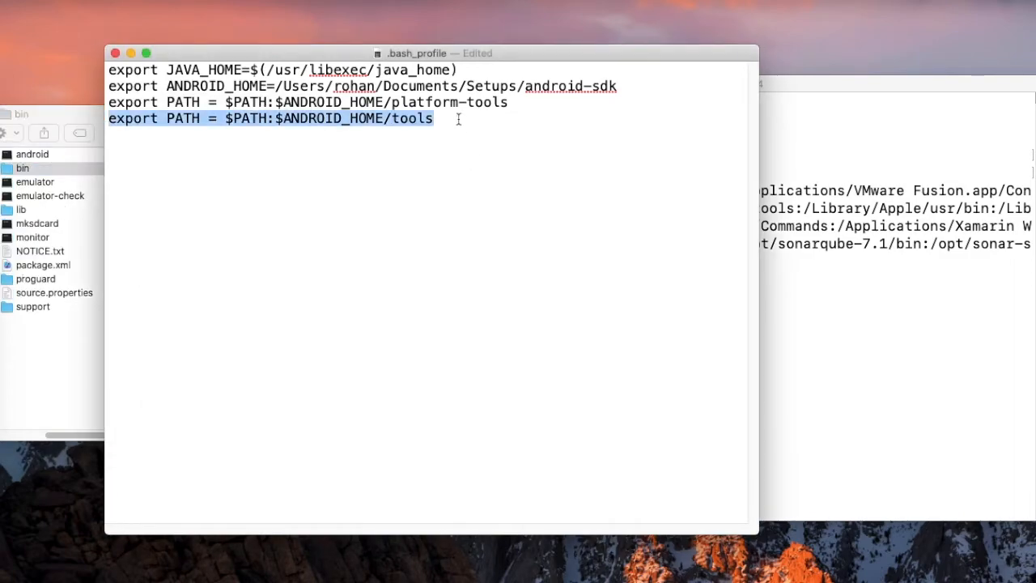
{"action": "type", "text": "export PATH = $PATH:$ANDROID_HOME/tools/"}
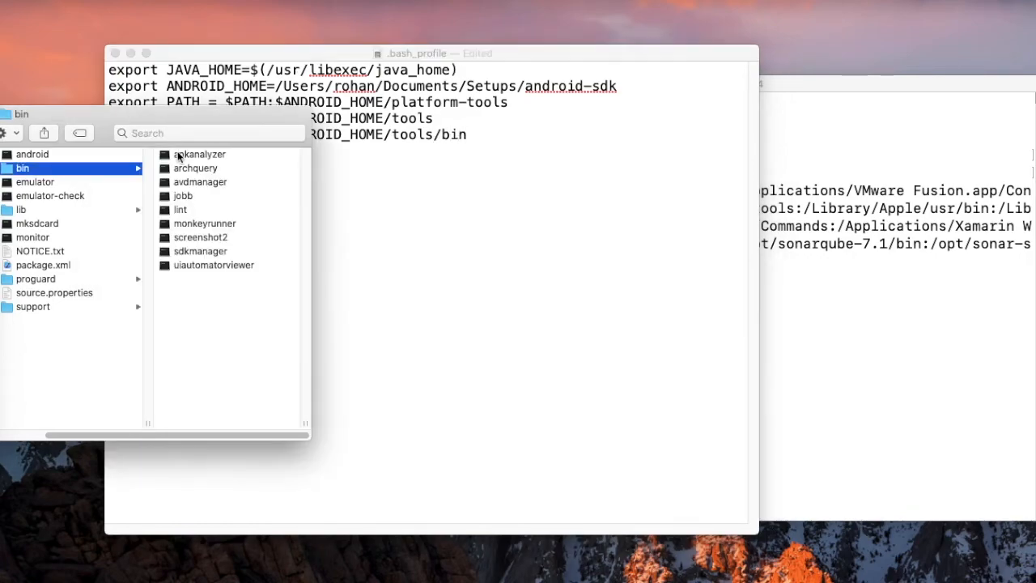
{"action": "left_click", "coordinate": [526, 212]}
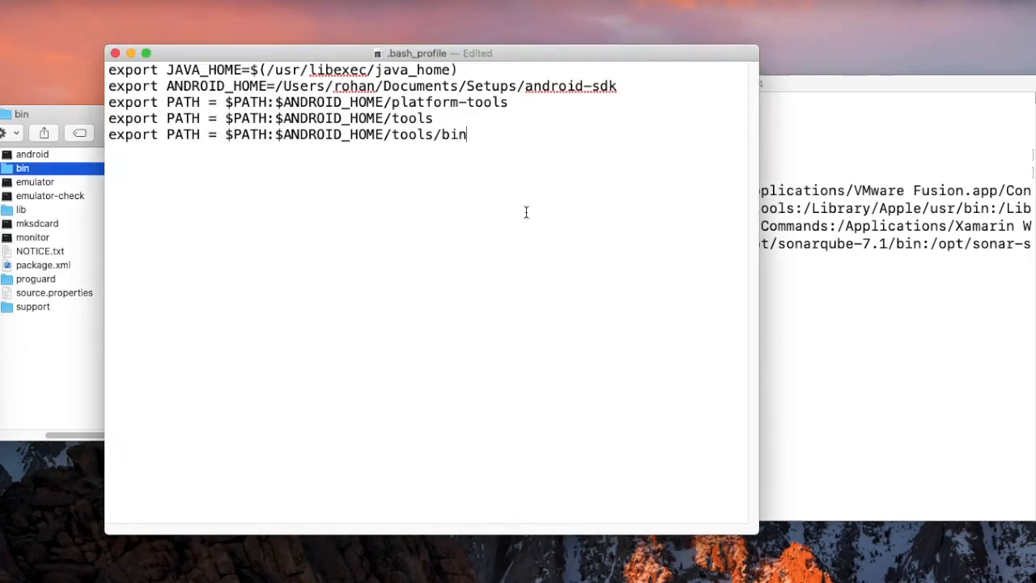
{"action": "key", "text": "cmd+s"}
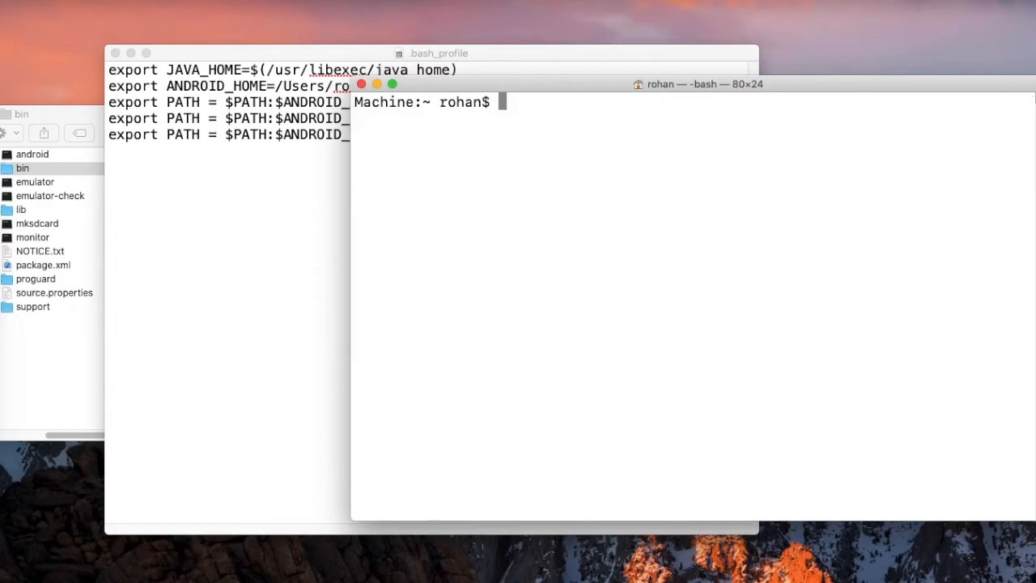
- Run source ~/.bash_profile in Terminal to load the new exports
{"action": "type", "text": "s"}
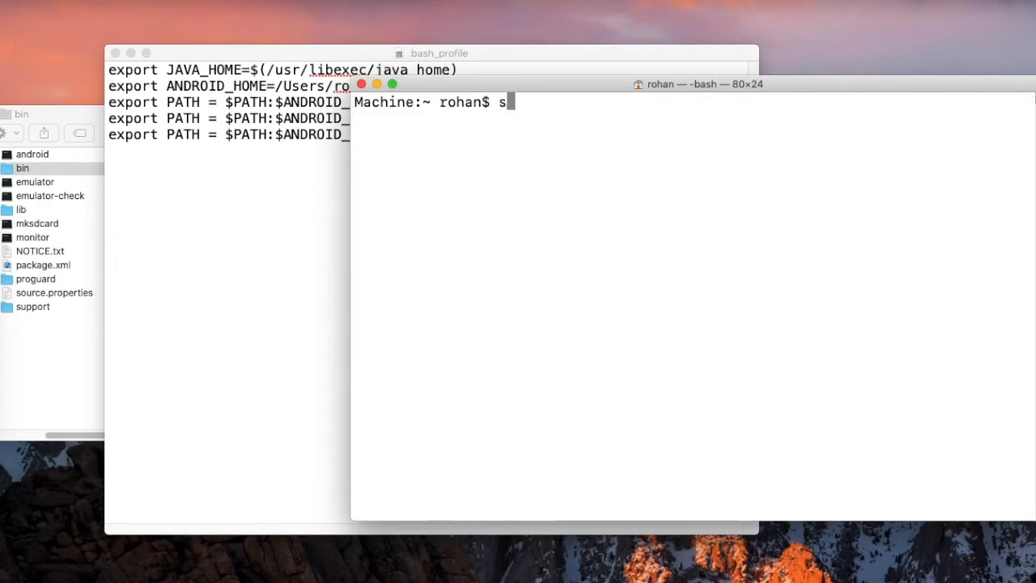
{"action": "type", "text": "ource"}
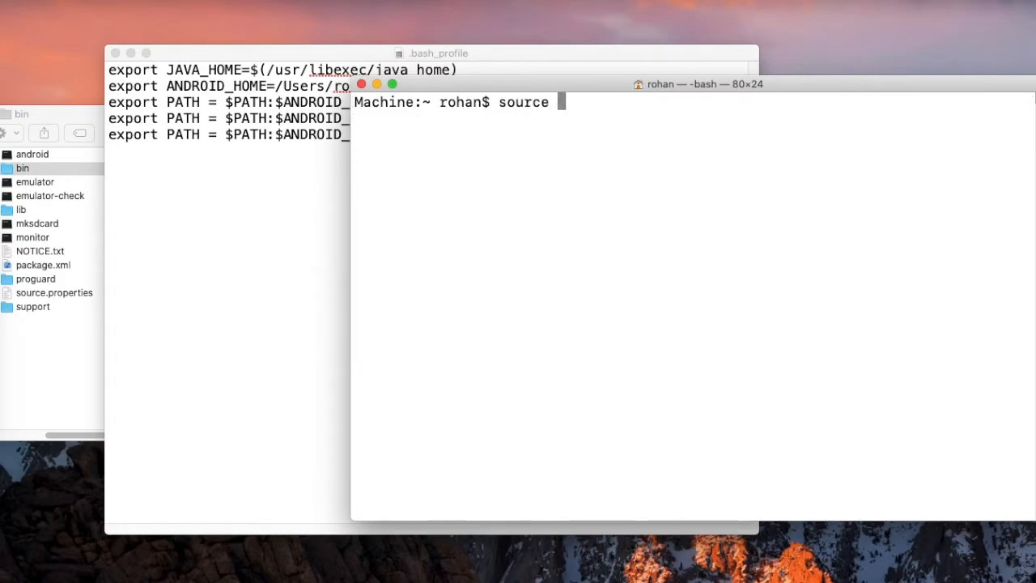
{"action": "type", "text": "~"}
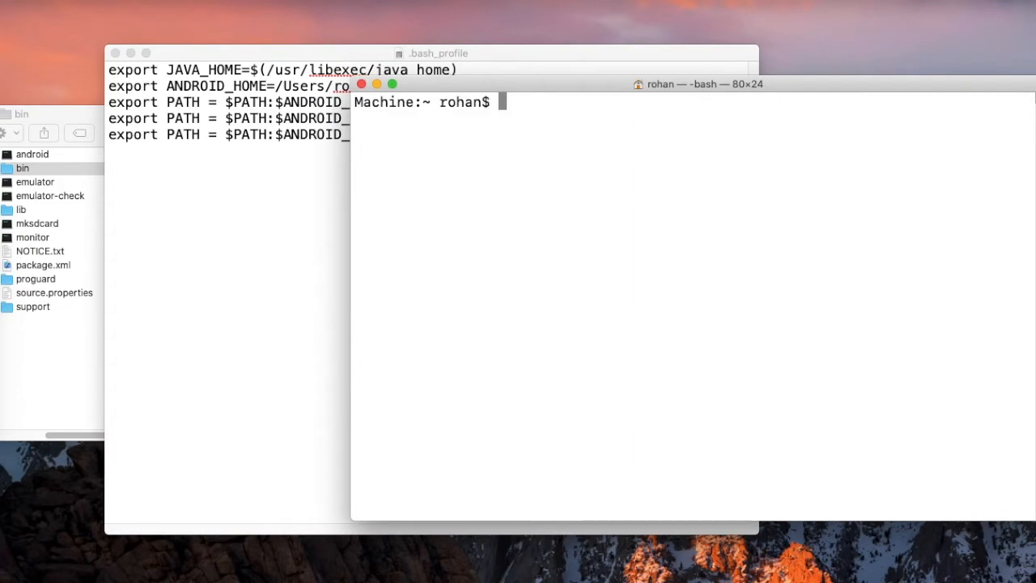
{"action": "type", "text": "source ~/.bash_profile"}
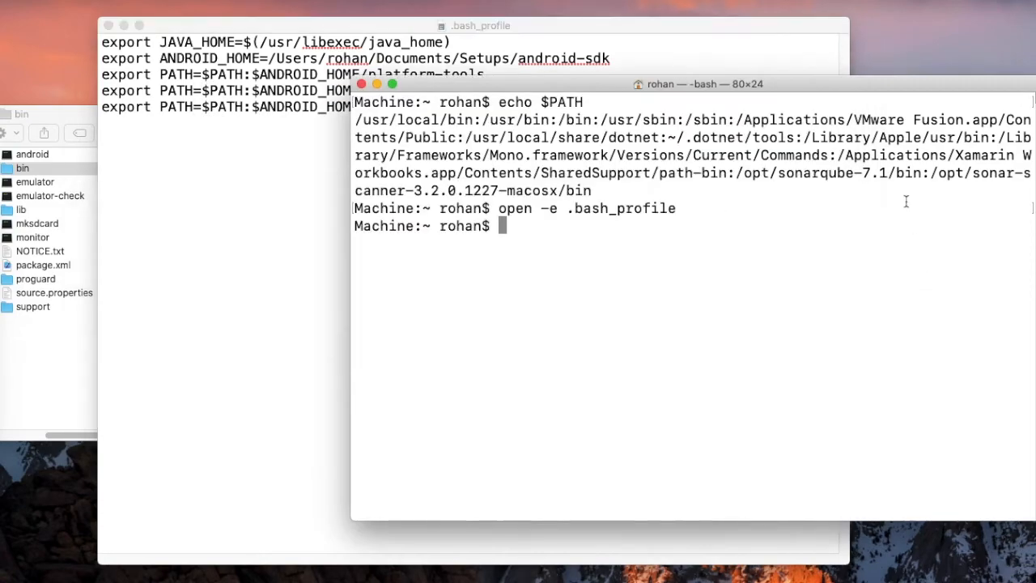
- Clear Terminal and re-run source ~/.bash_profile with the corrected file
{"action": "type", "text": "cle"}
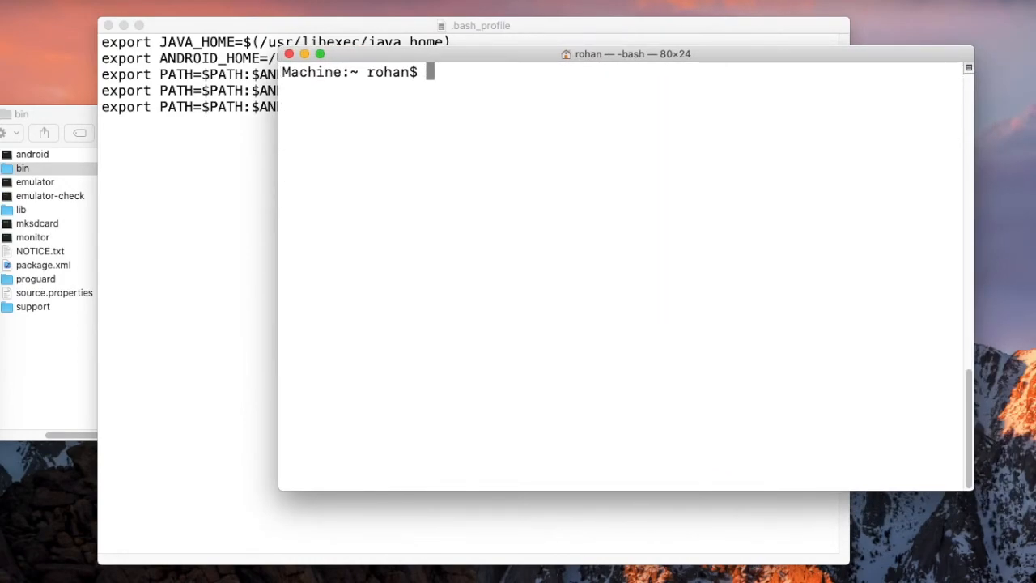
{"action": "type", "text": "source"}
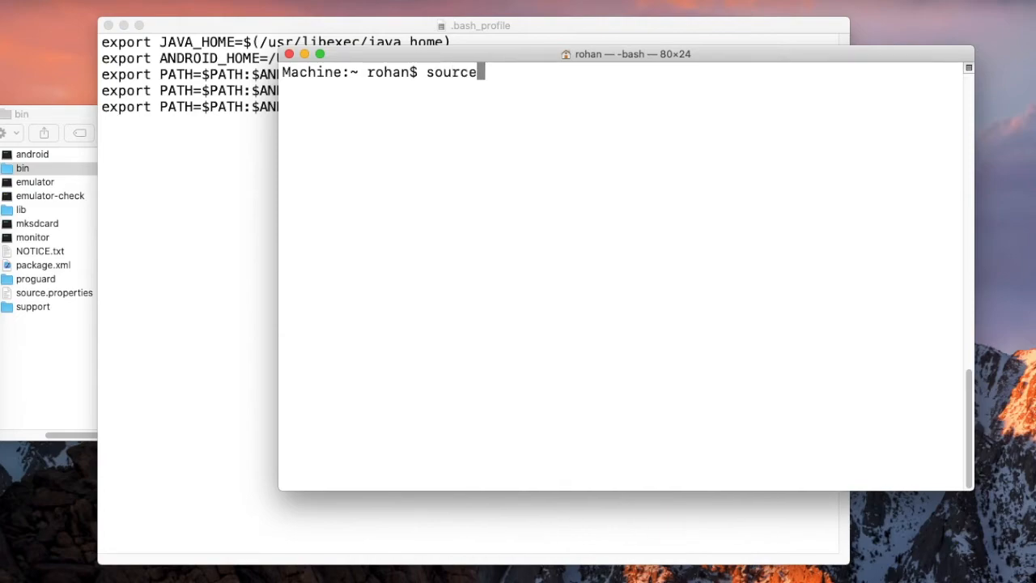
{"action": "type", "text": "~"}
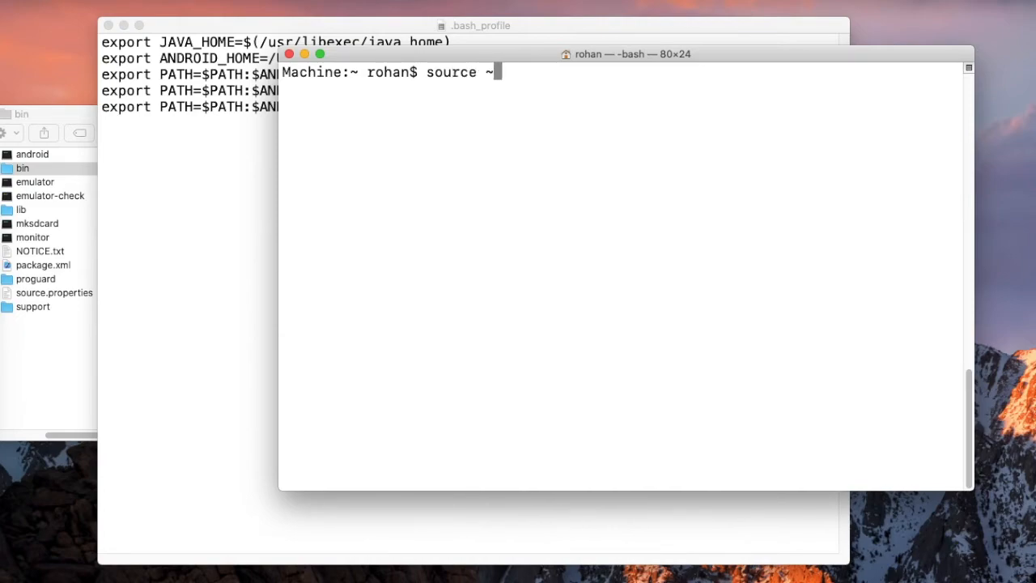
{"action": "type", "text": "/.bash_pr"}
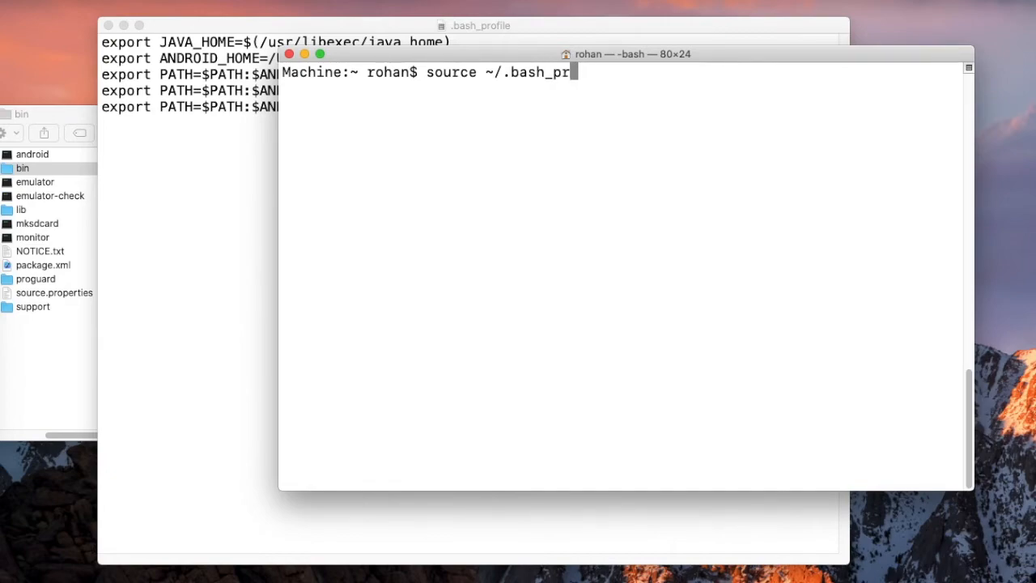
{"action": "type", "text": "ofile"}
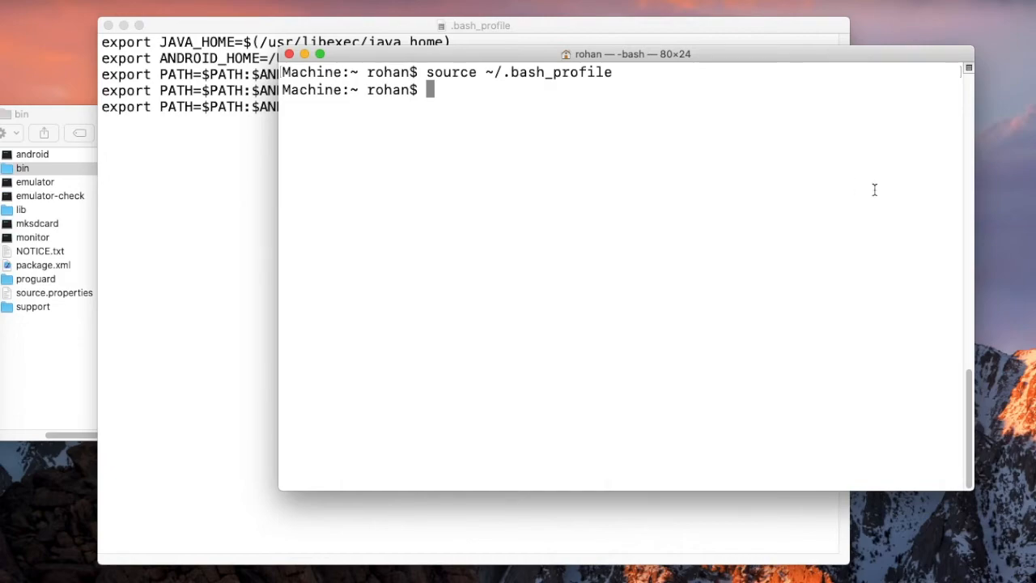
{"action": "mouse_move", "coordinate": [726, 50]}
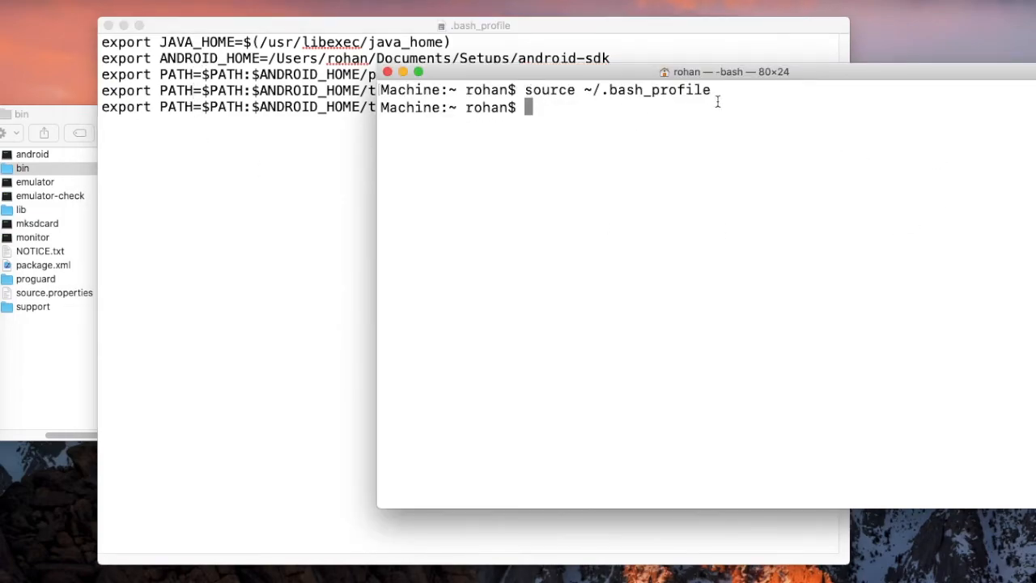
{"action": "mouse_move", "coordinate": [666, 124]}
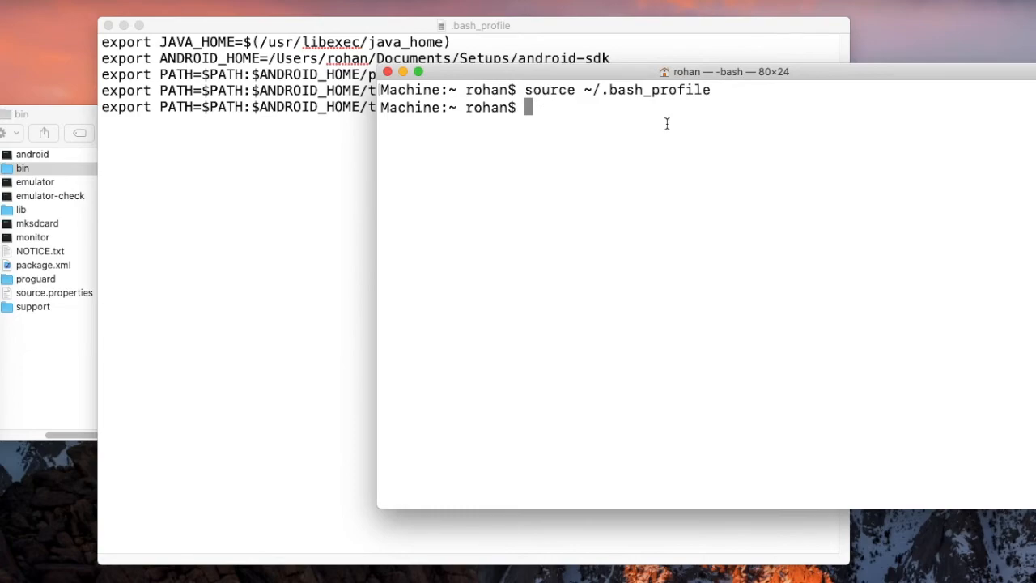
{"action": "mouse_move", "coordinate": [615, 141]}
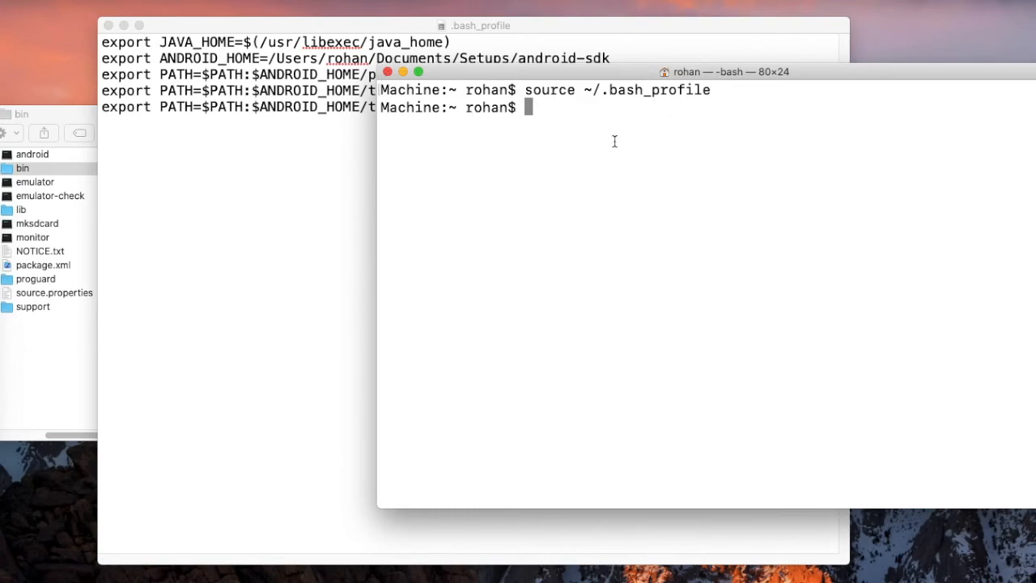
{"action": "left_click", "coordinate": [388, 72]}
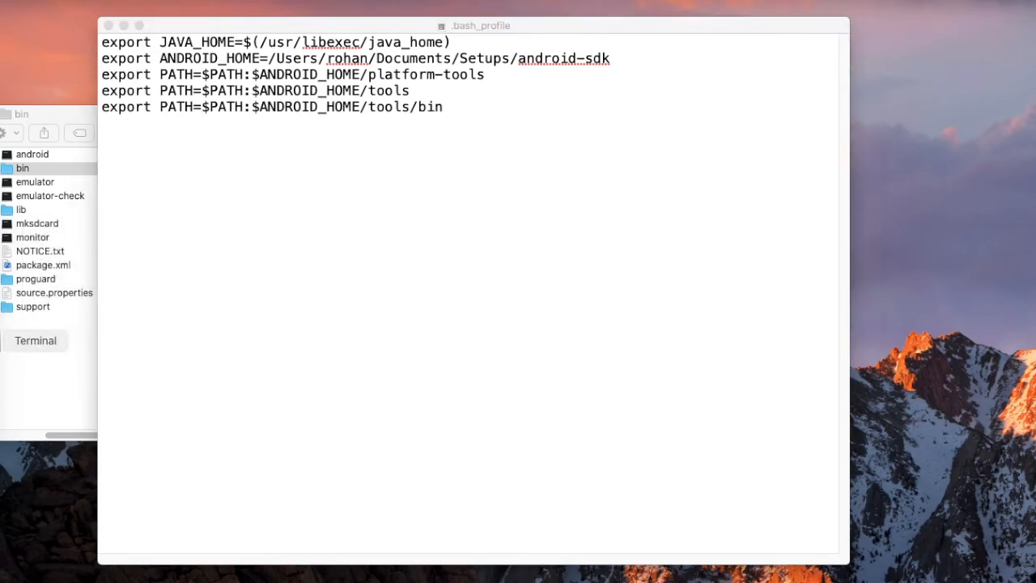
- Bring Terminal forward and print $PATH to verify the android-sdk folders appear
{"action": "left_click", "coordinate": [35, 341]}
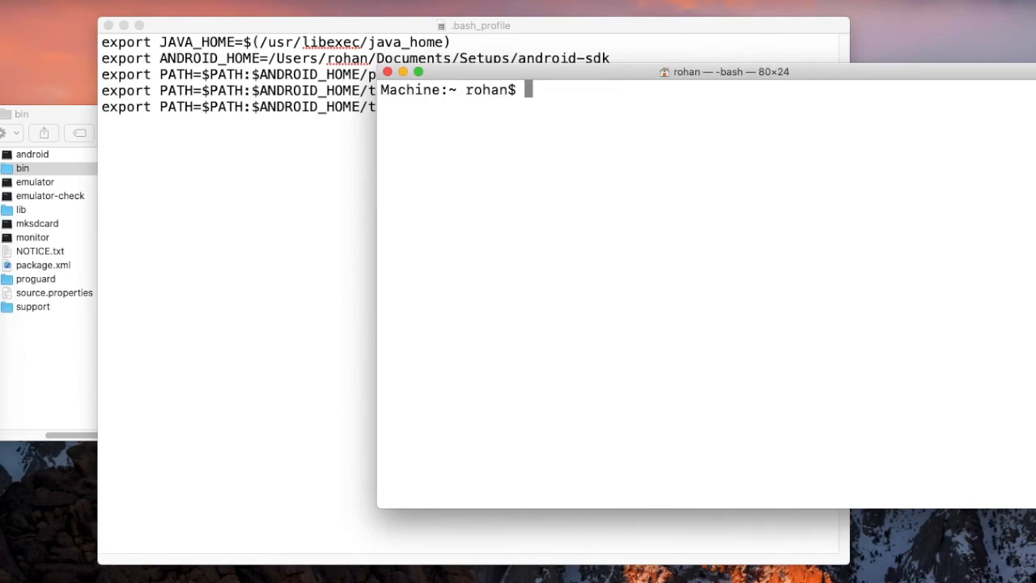
{"action": "type", "text": "echo"}
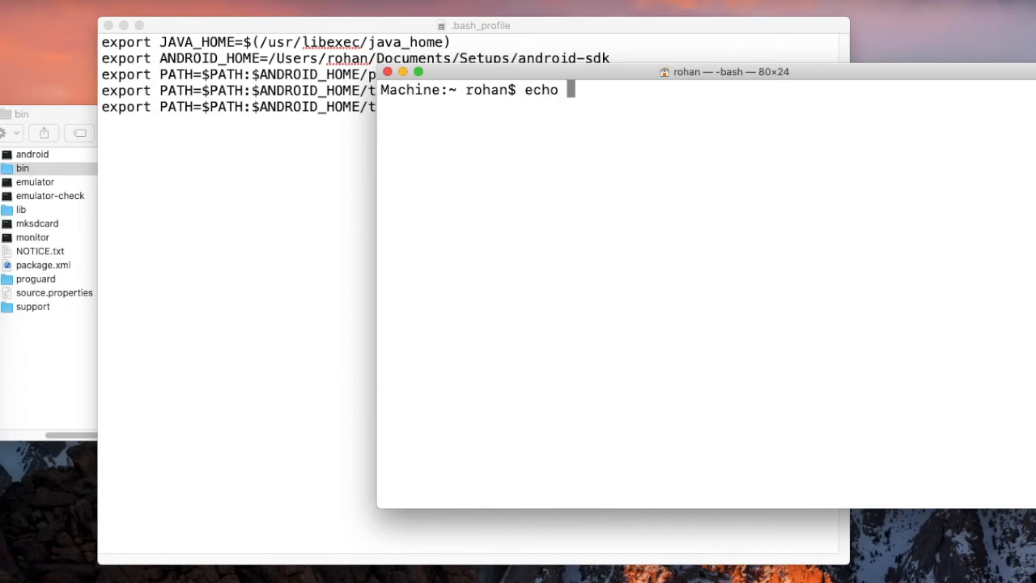
{"action": "type", "text": "$PATH"}
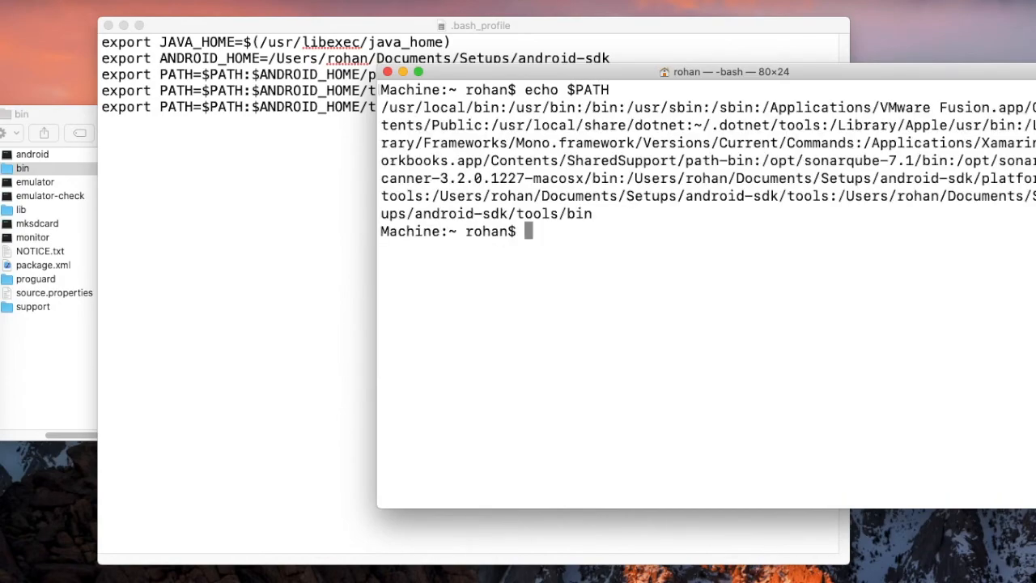
{"action": "mouse_move", "coordinate": [766, 256]}
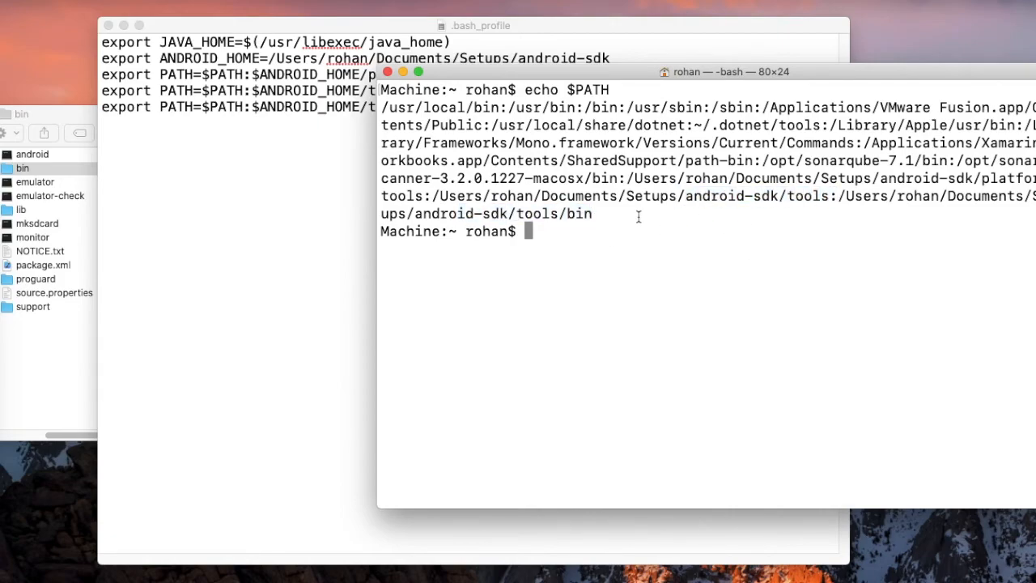
{"action": "mouse_move", "coordinate": [585, 240]}
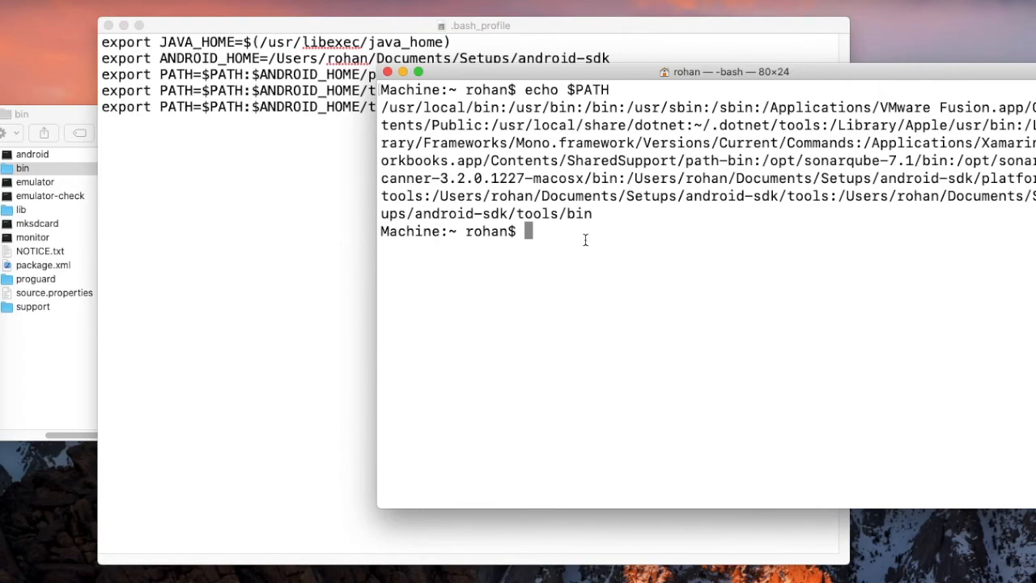
{"action": "type", "text": "c"}
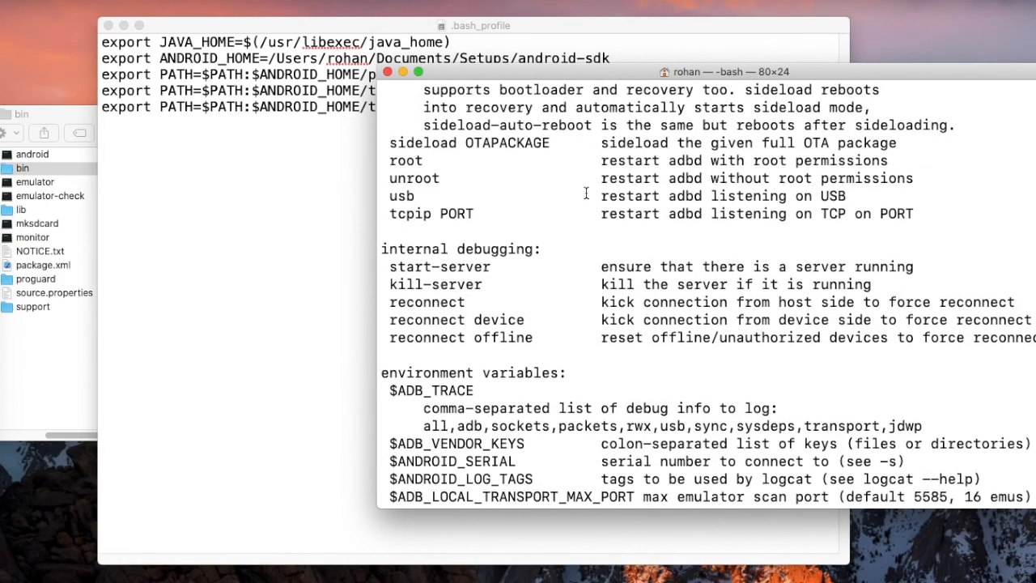
- Scroll through the adb output listing the device, then return to .bash_profile
{"action": "scroll", "scroll_direction": "down", "scroll_amount": 3}
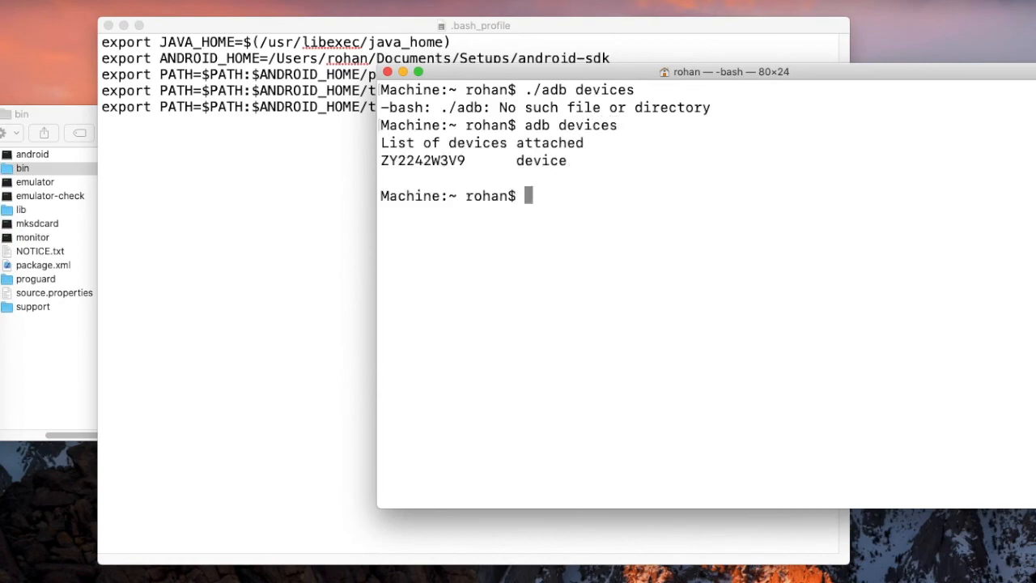
{"action": "left_click_drag", "start_coordinate": [470, 161], "coordinate": [567, 160]}
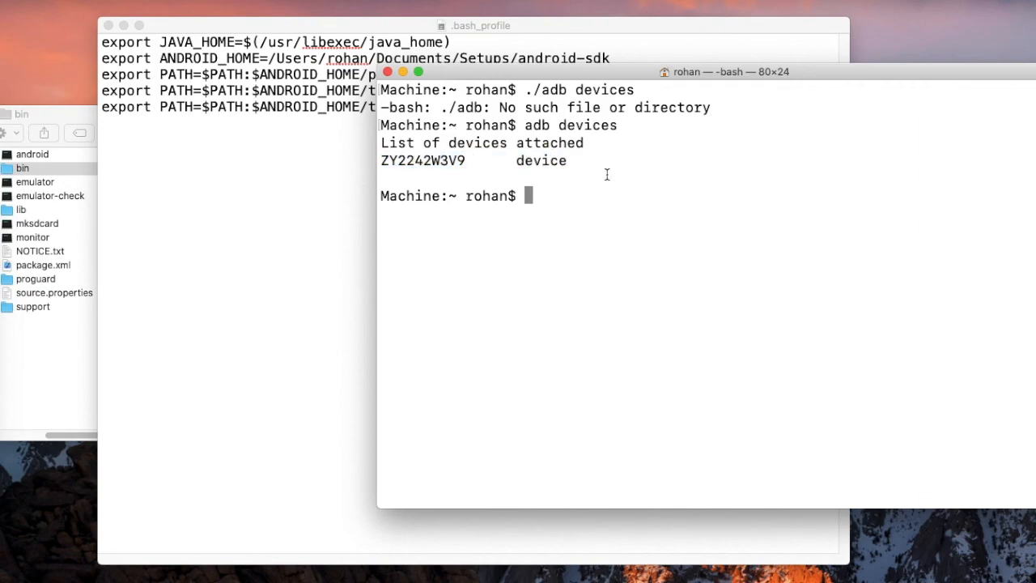
{"action": "mouse_move", "coordinate": [569, 203]}
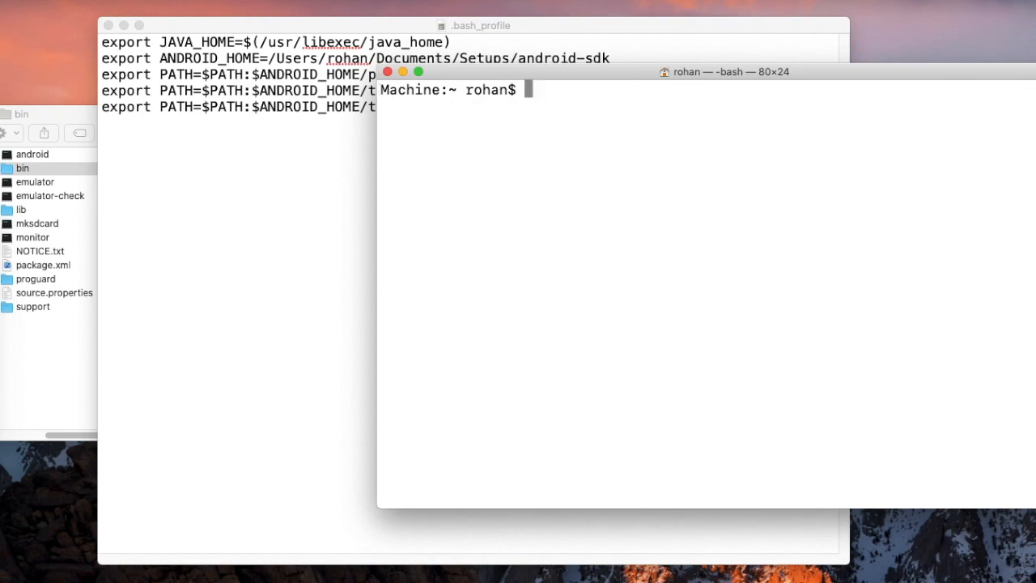
{"action": "mouse_move", "coordinate": [553, 24]}
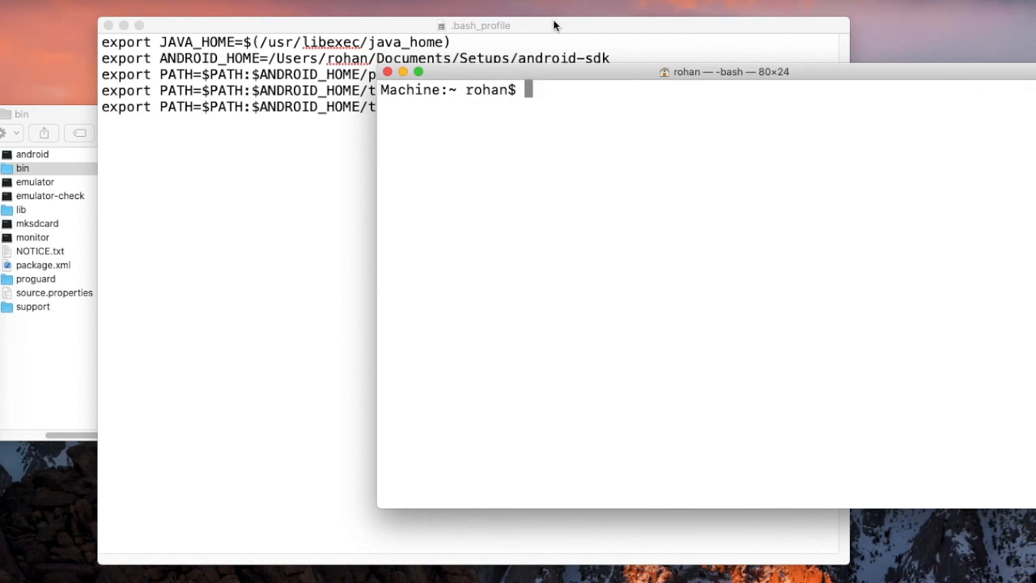
{"action": "left_click", "coordinate": [490, 25]}
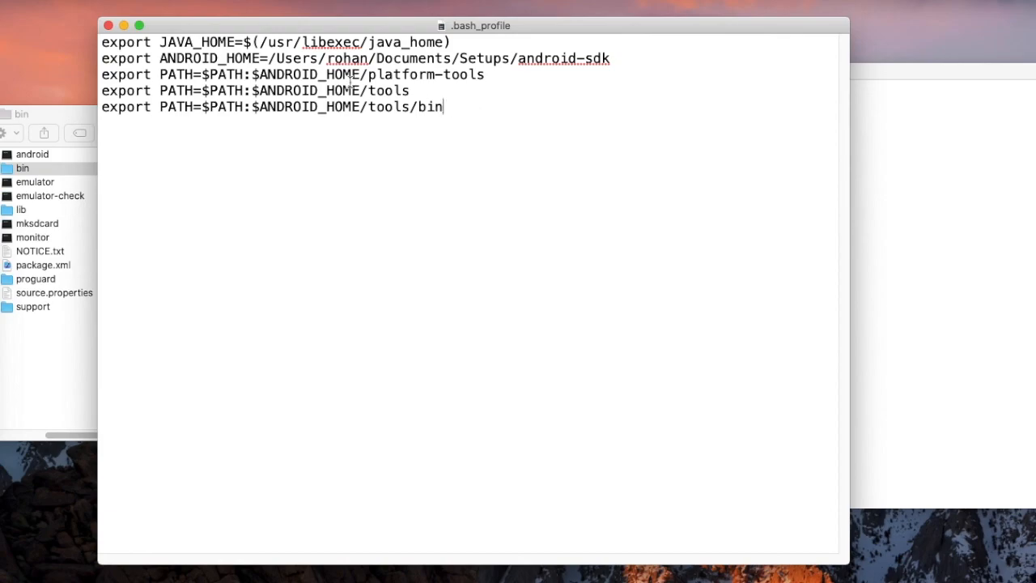